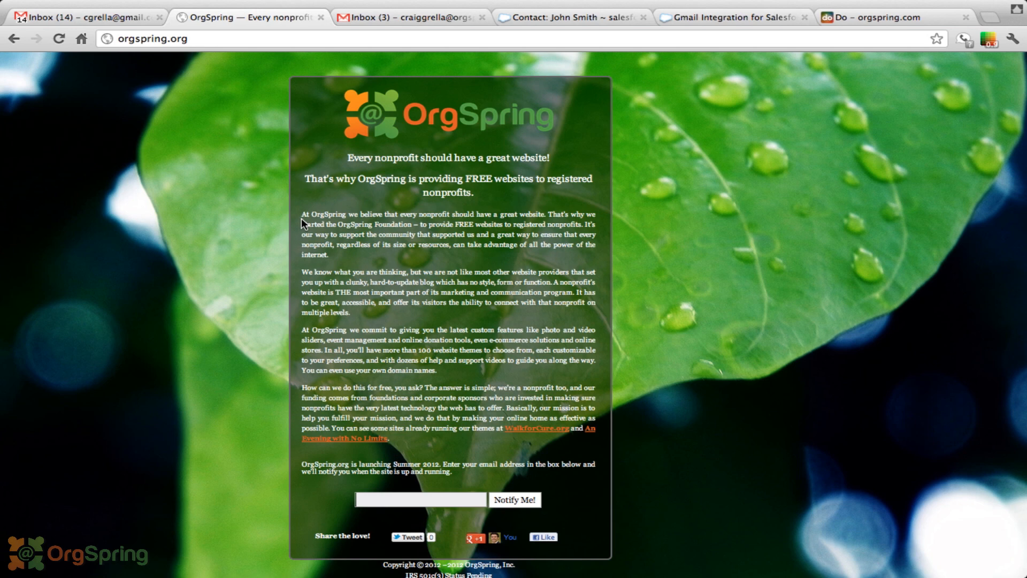
{"action": "mouse_move", "coordinate": [739, 382]}
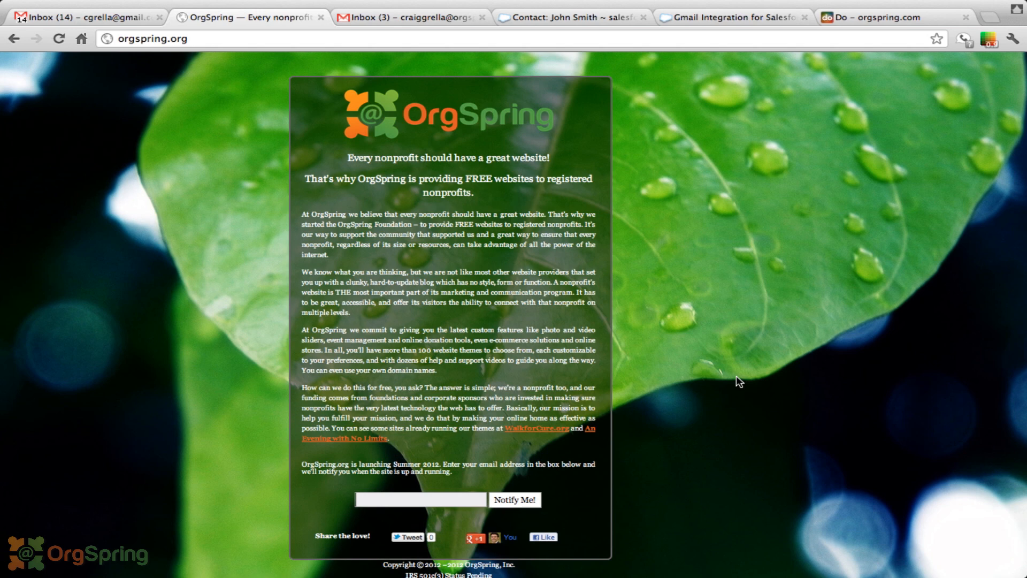
{"action": "mouse_move", "coordinate": [757, 372]}
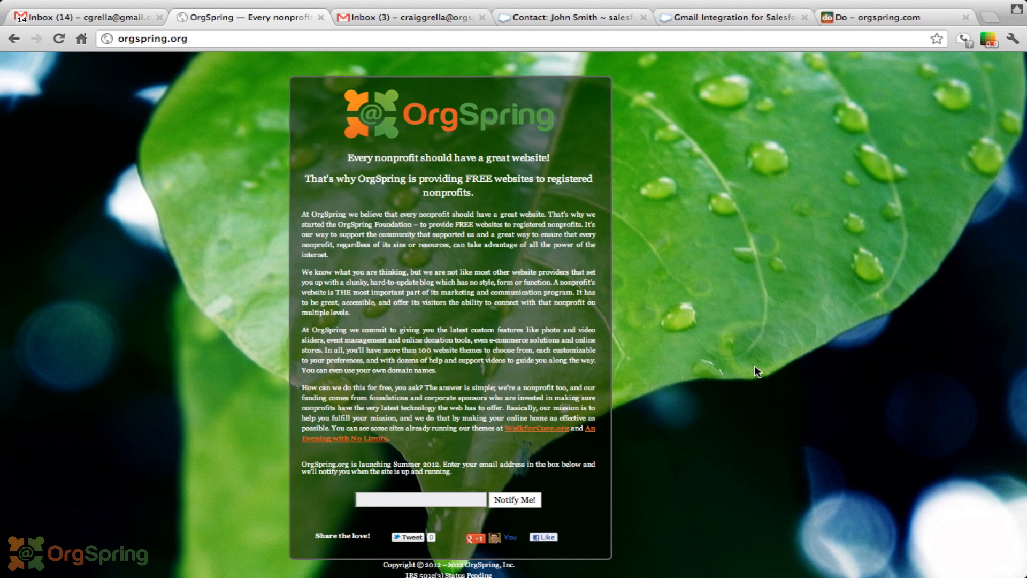
{"action": "mouse_move", "coordinate": [669, 161]}
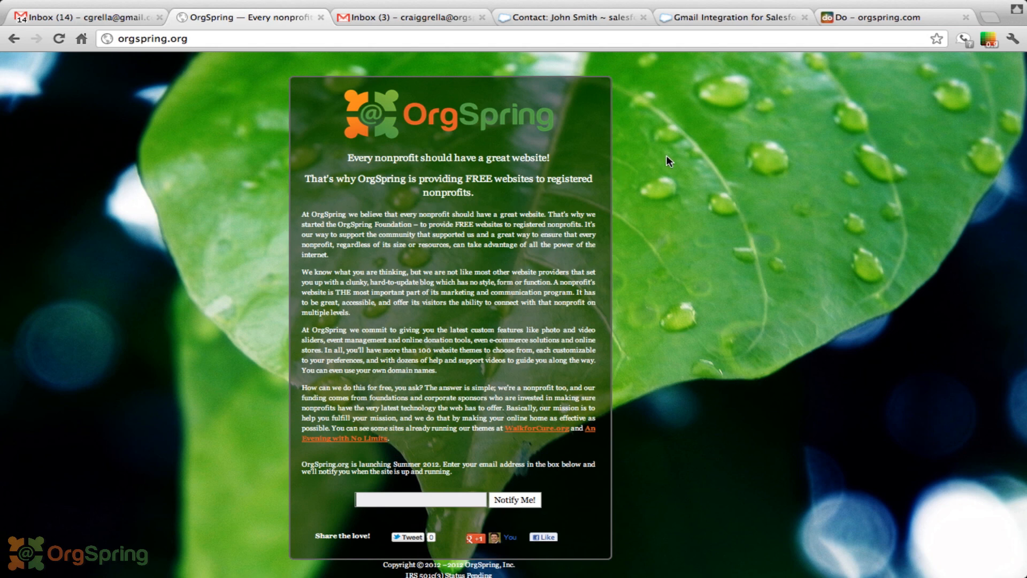
{"action": "mouse_move", "coordinate": [729, 205]}
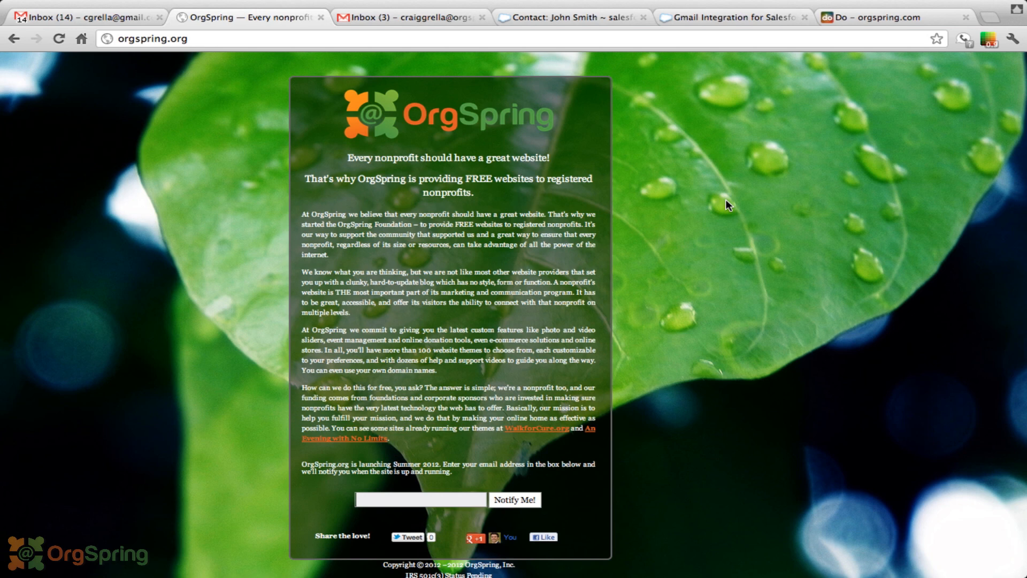
{"action": "mouse_move", "coordinate": [701, 136]}
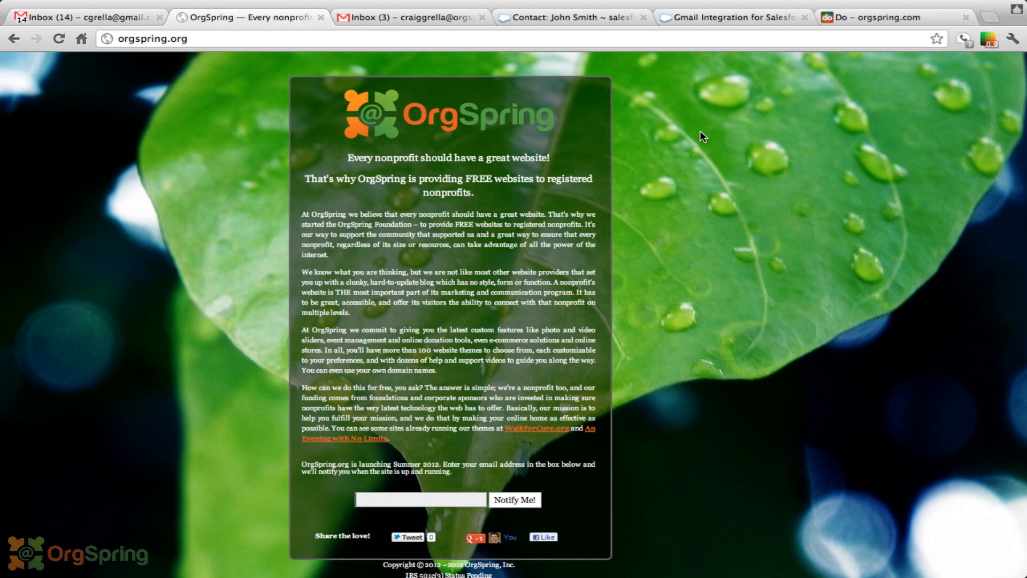
{"action": "mouse_move", "coordinate": [694, 343]}
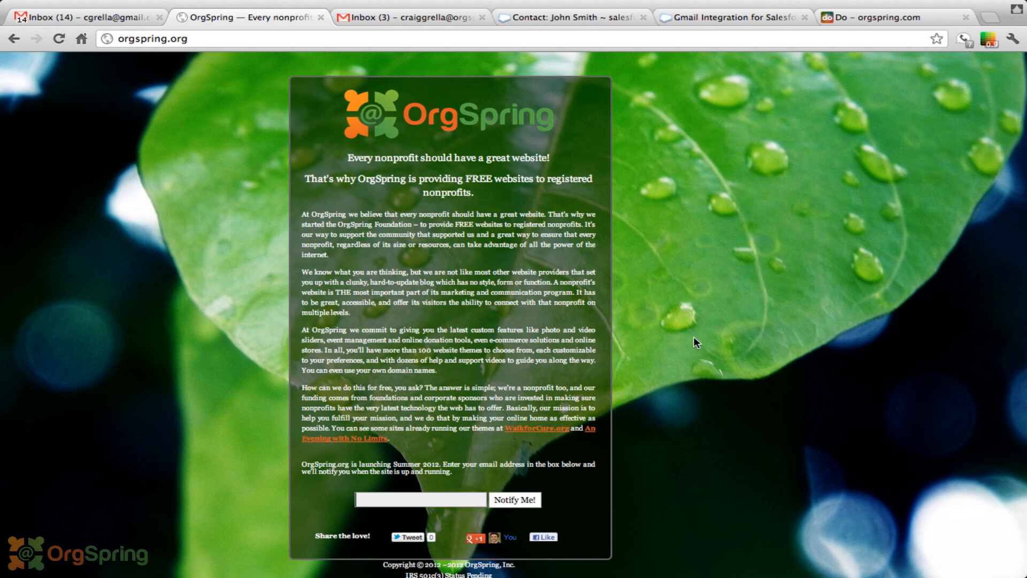
{"action": "mouse_move", "coordinate": [565, 496]}
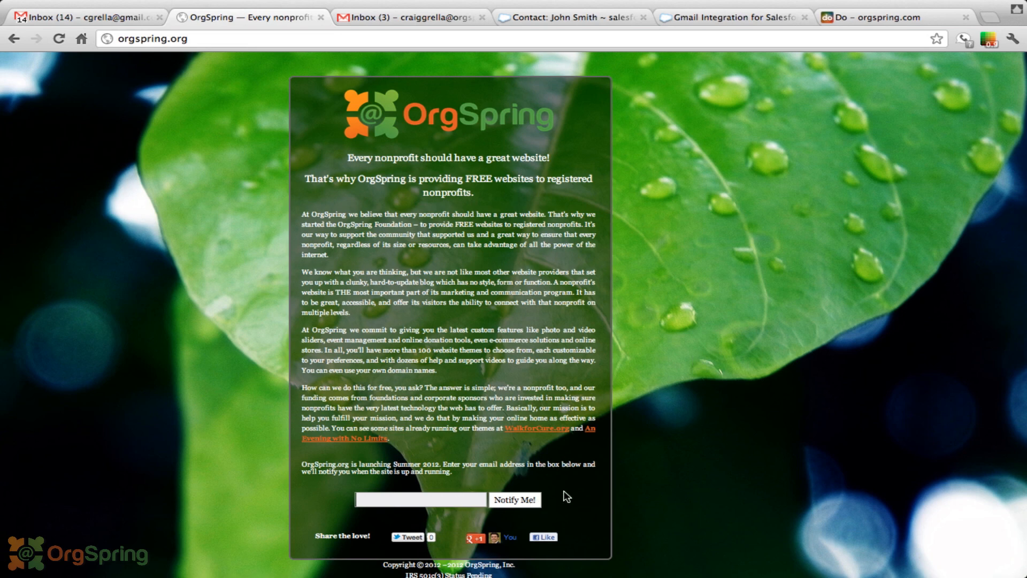
{"action": "mouse_move", "coordinate": [724, 478]}
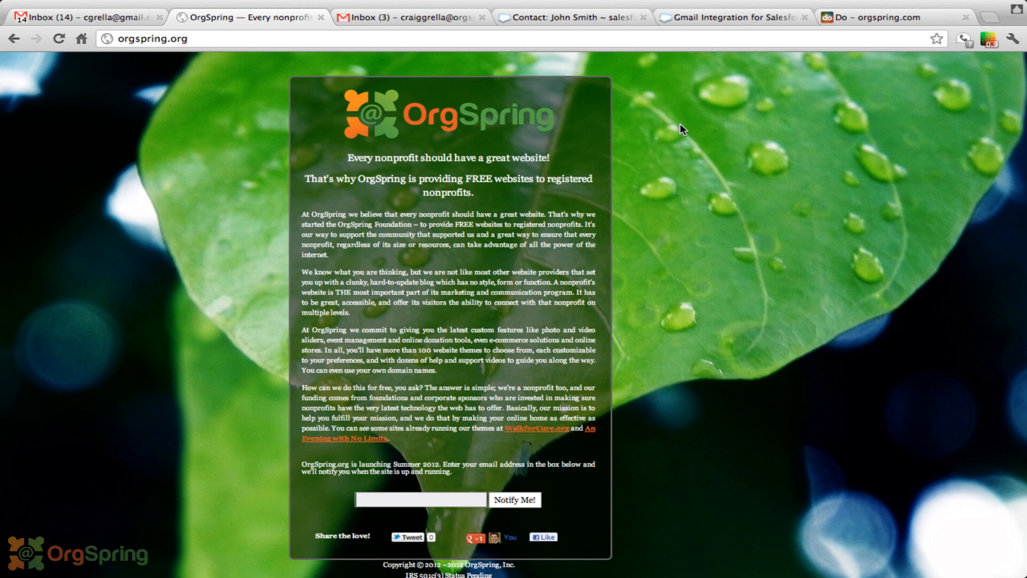
{"action": "mouse_move", "coordinate": [443, 31]}
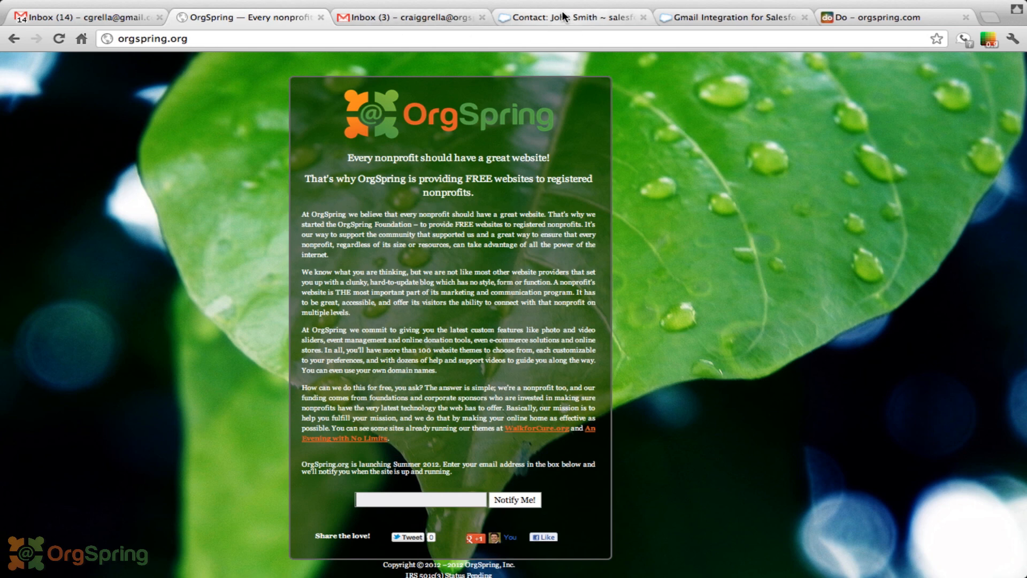
View John Smith's Salesforce contact record, scrolling down through system details and custom links
{"action": "left_click", "coordinate": [569, 17]}
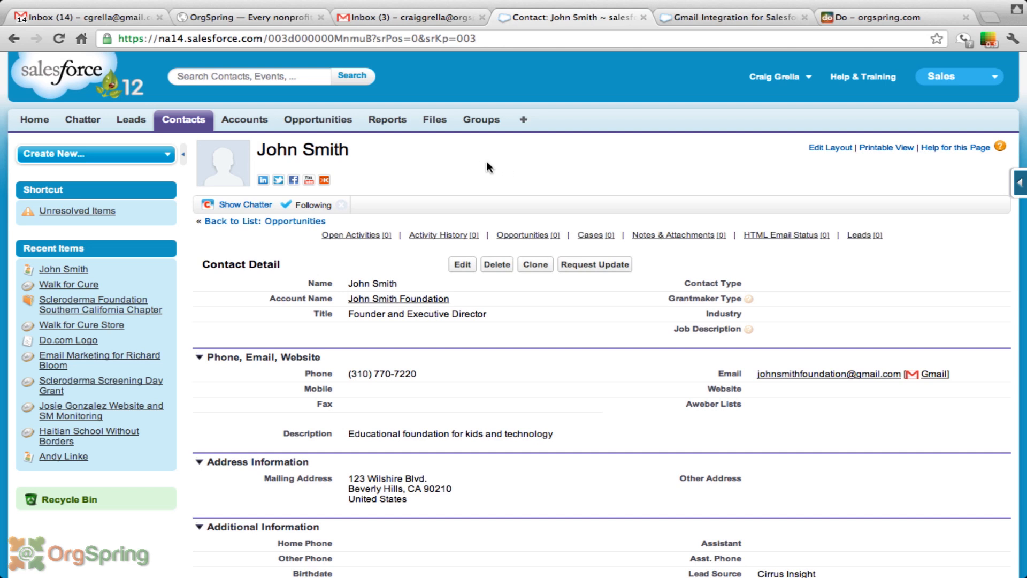
{"action": "mouse_move", "coordinate": [456, 160]}
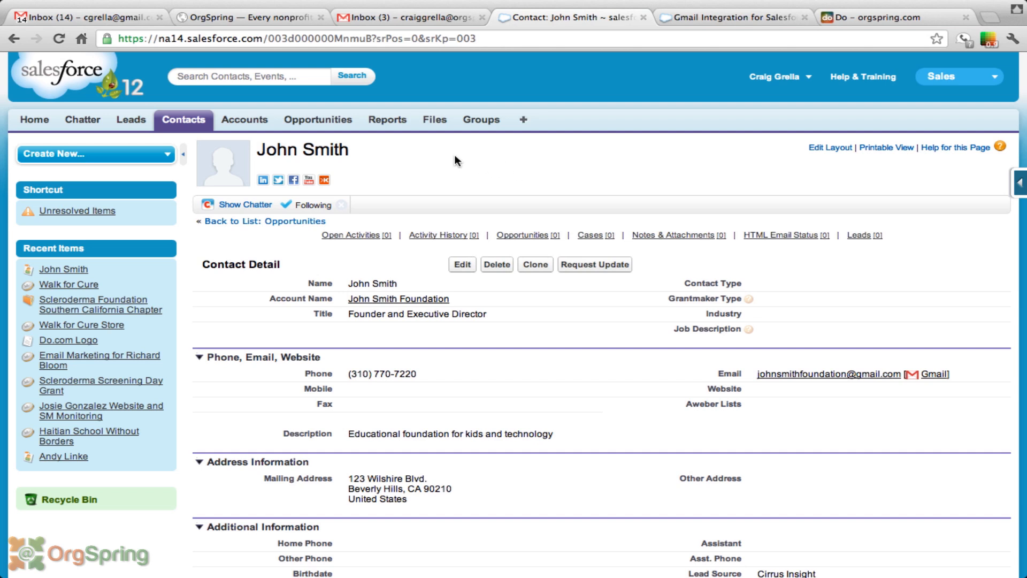
{"action": "mouse_move", "coordinate": [420, 163]}
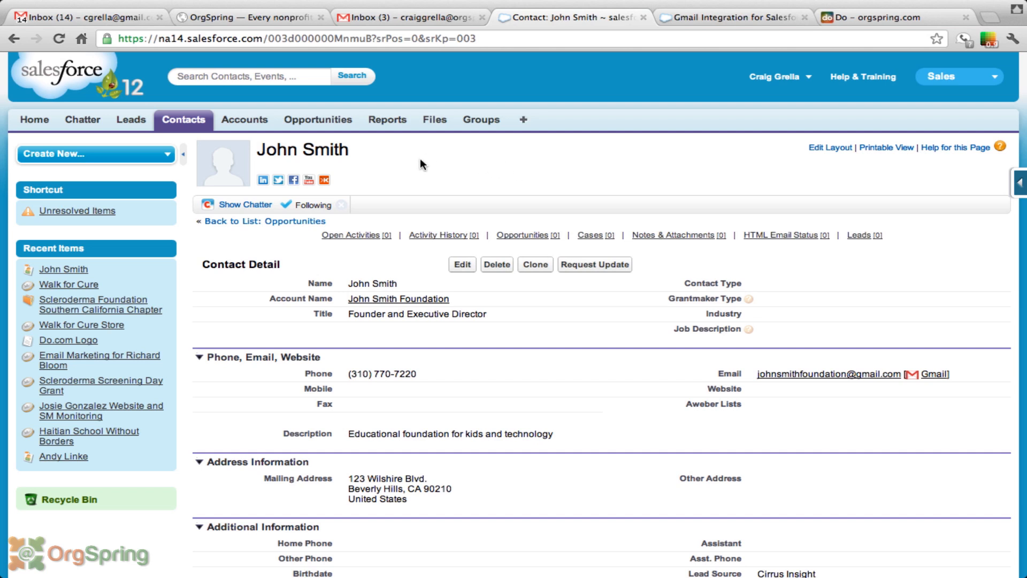
{"action": "mouse_move", "coordinate": [432, 163]}
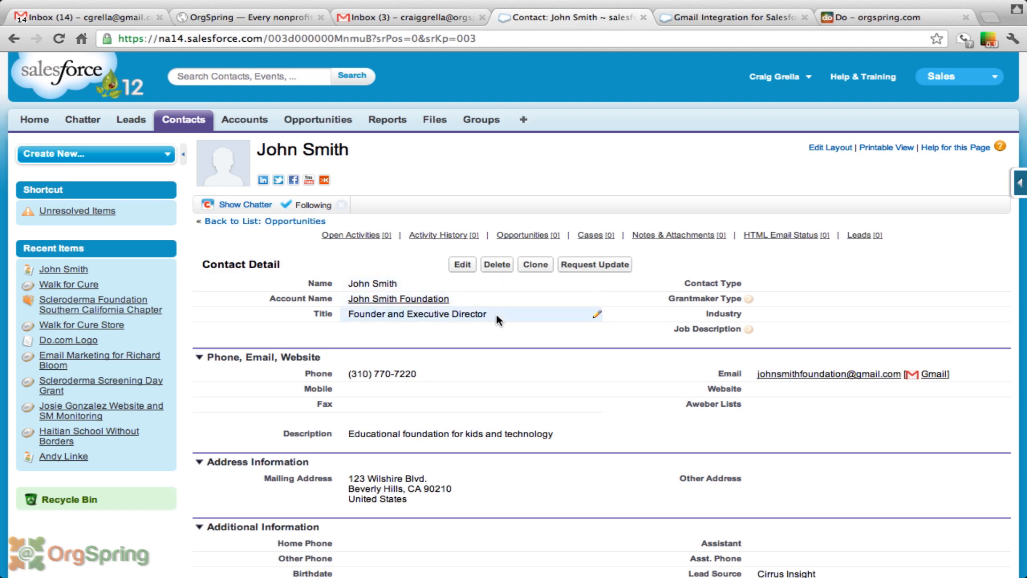
{"action": "scroll", "scroll_direction": "down", "scroll_amount": 3}
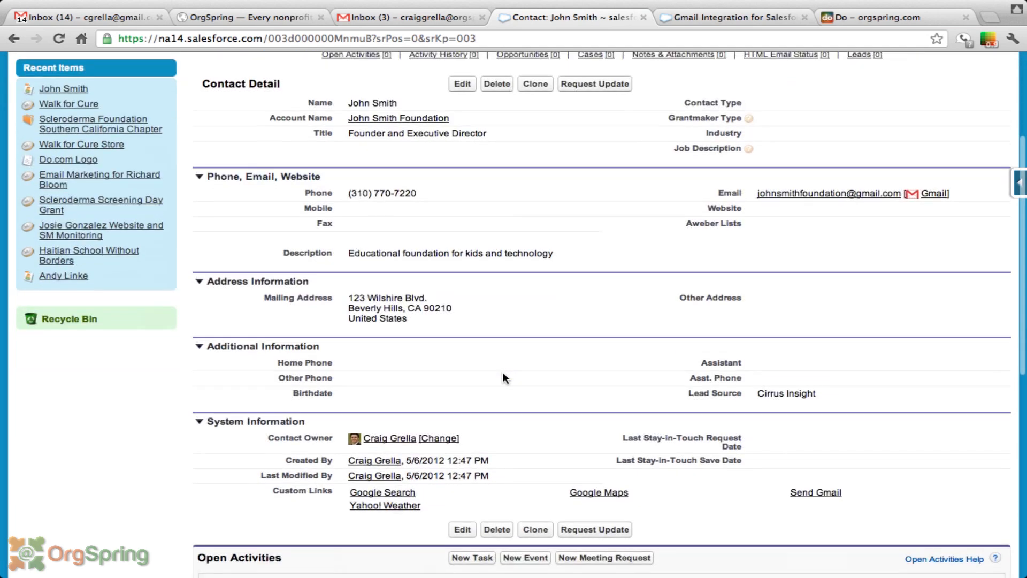
{"action": "scroll", "scroll_direction": "down", "scroll_amount": 3}
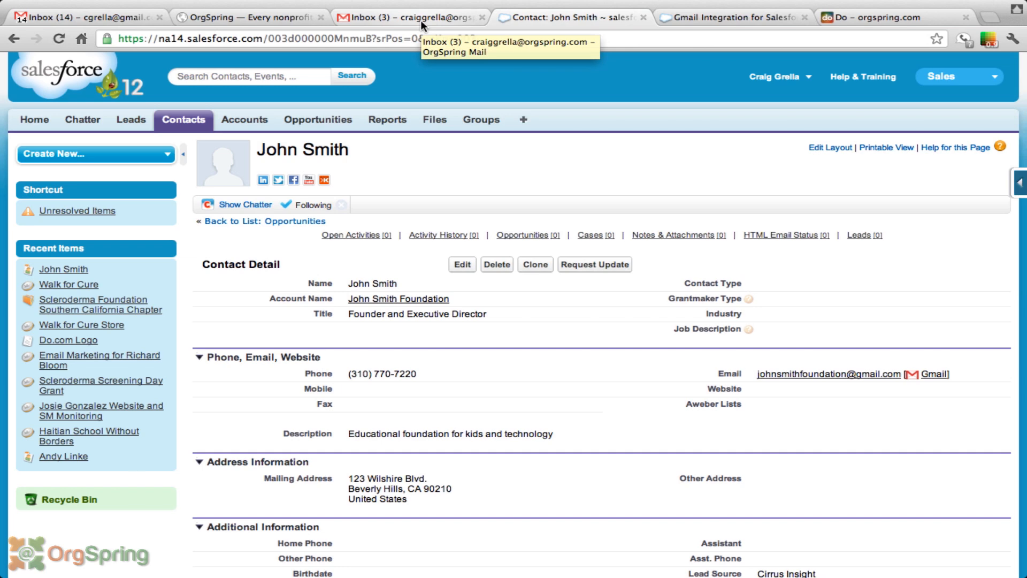
Switch to the Gmail inbox showing John Smith's unread new-project message
{"action": "left_click", "coordinate": [406, 17]}
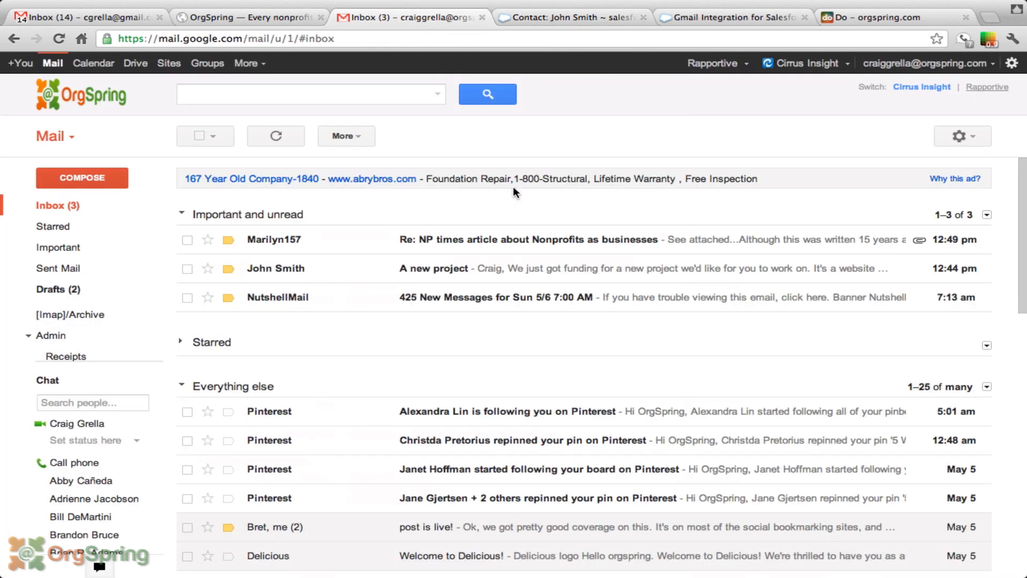
{"action": "mouse_move", "coordinate": [558, 145]}
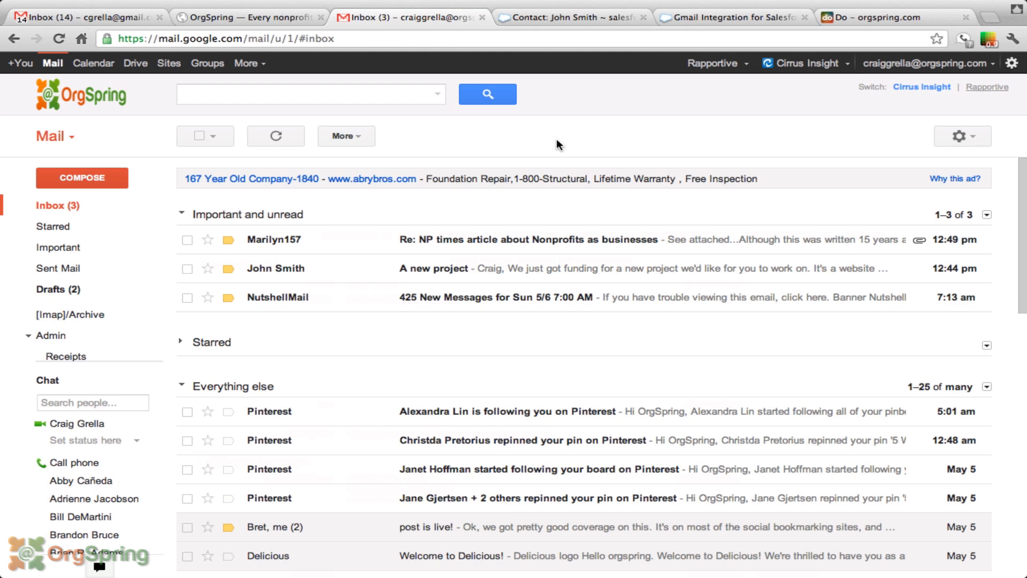
{"action": "mouse_move", "coordinate": [645, 165]}
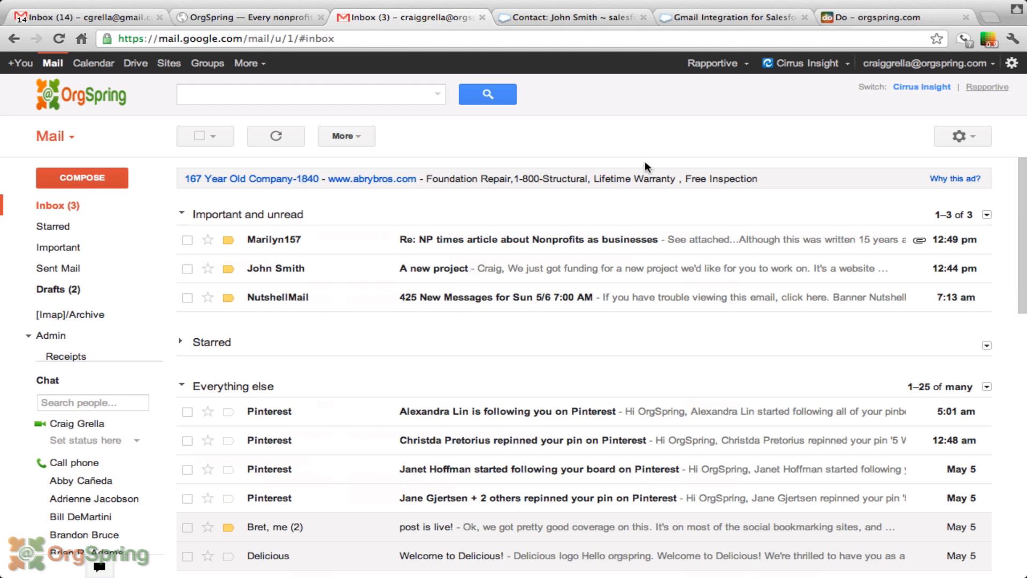
{"action": "mouse_move", "coordinate": [797, 148]}
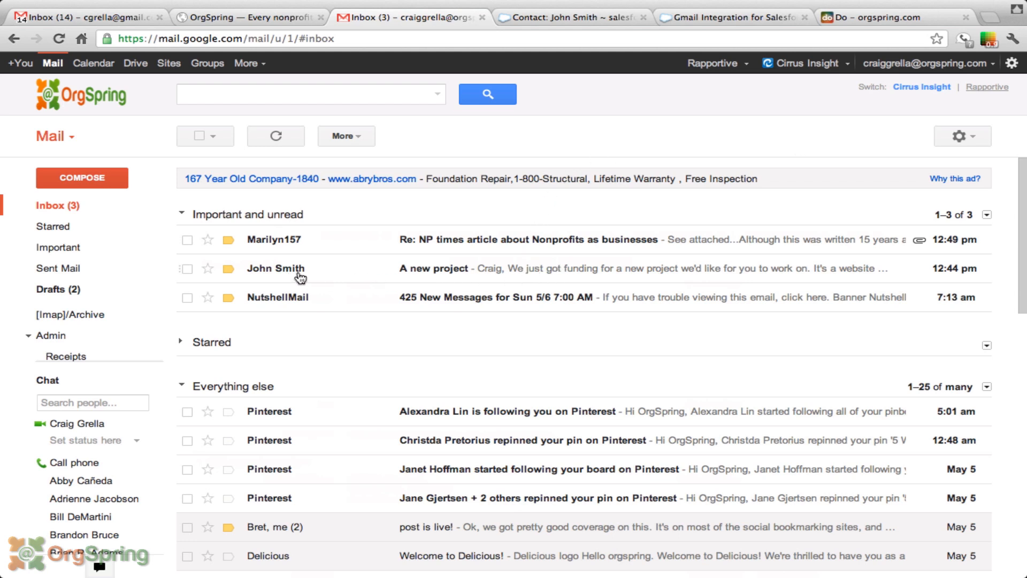
{"action": "mouse_move", "coordinate": [479, 148]}
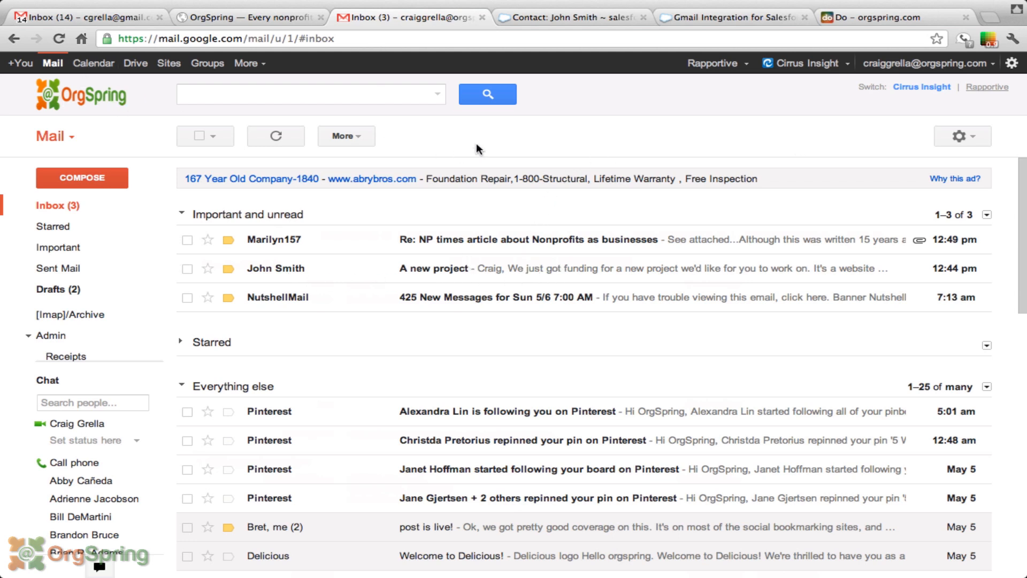
{"action": "mouse_move", "coordinate": [499, 148]}
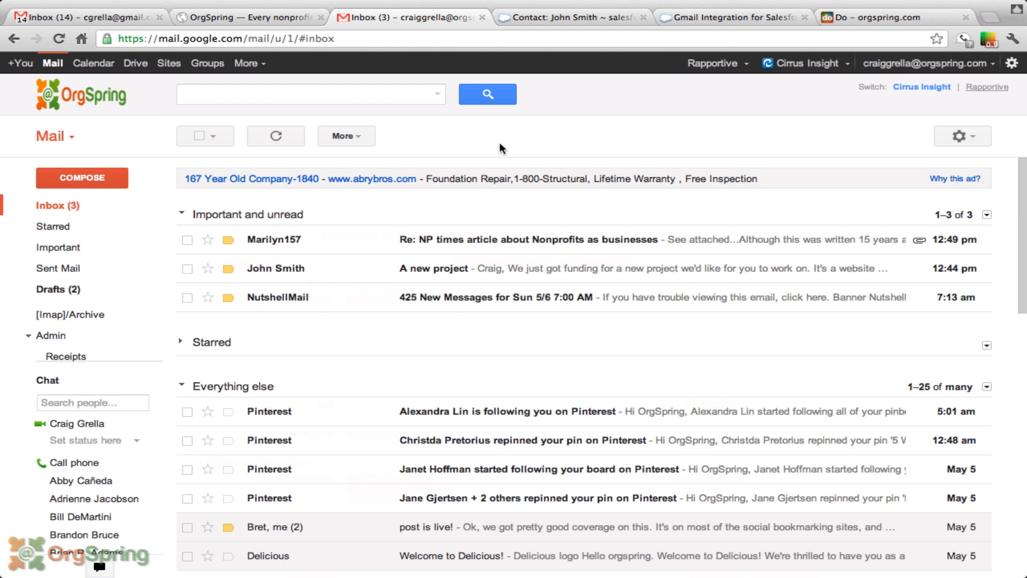
{"action": "mouse_move", "coordinate": [291, 274]}
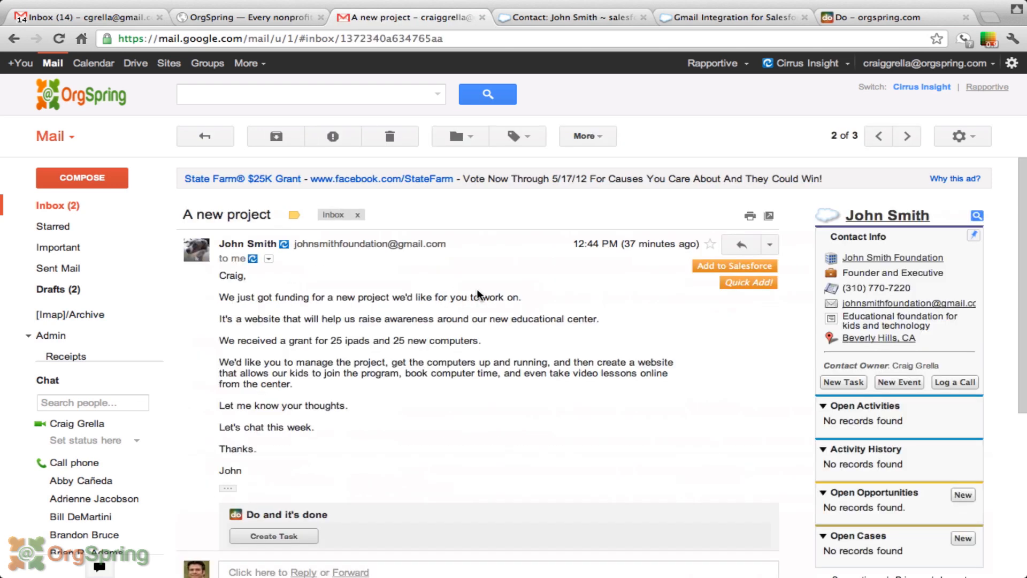
{"action": "mouse_move", "coordinate": [566, 300]}
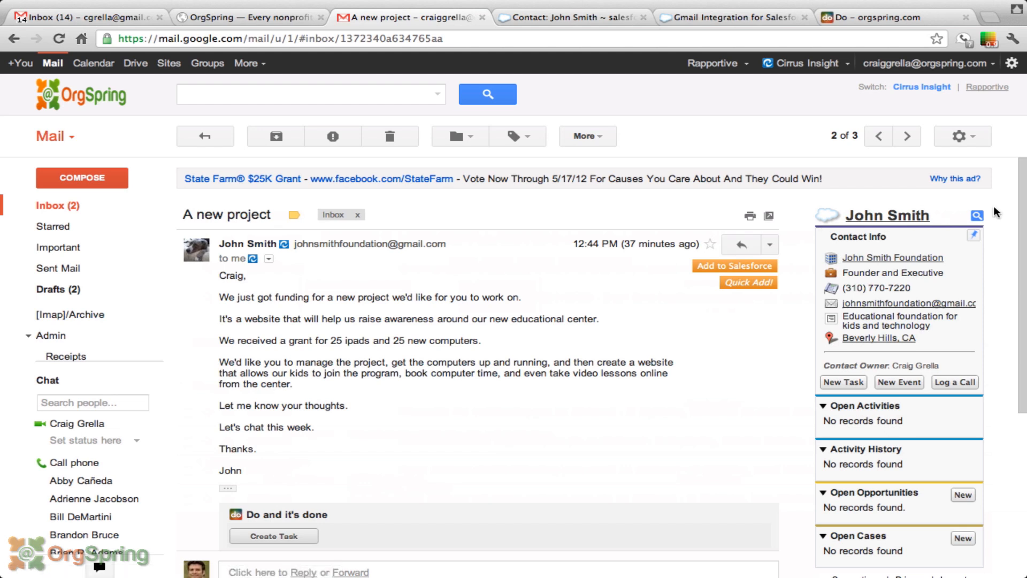
{"action": "mouse_move", "coordinate": [1001, 211]}
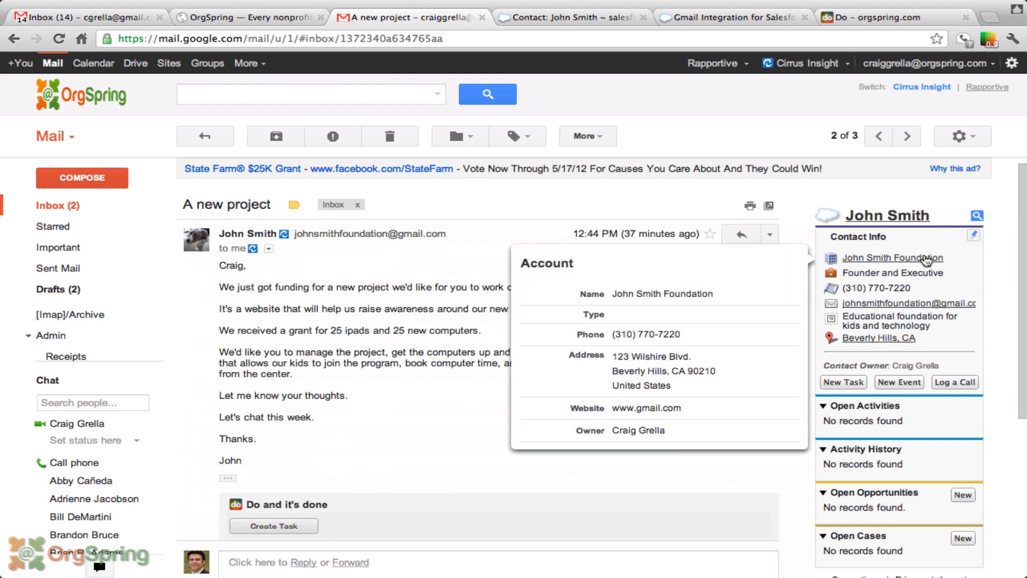
{"action": "mouse_move", "coordinate": [892, 258]}
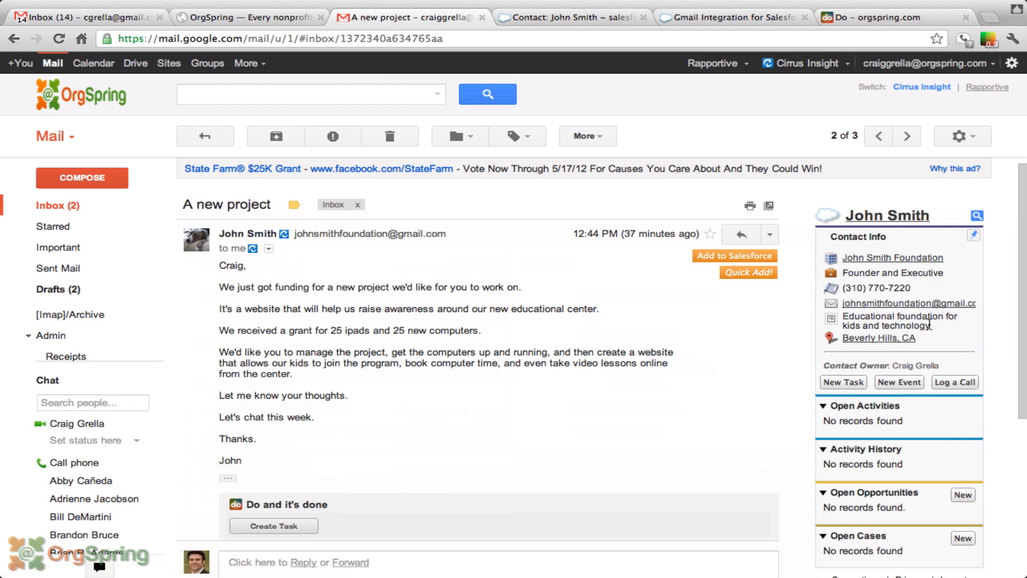
{"action": "mouse_move", "coordinate": [878, 337]}
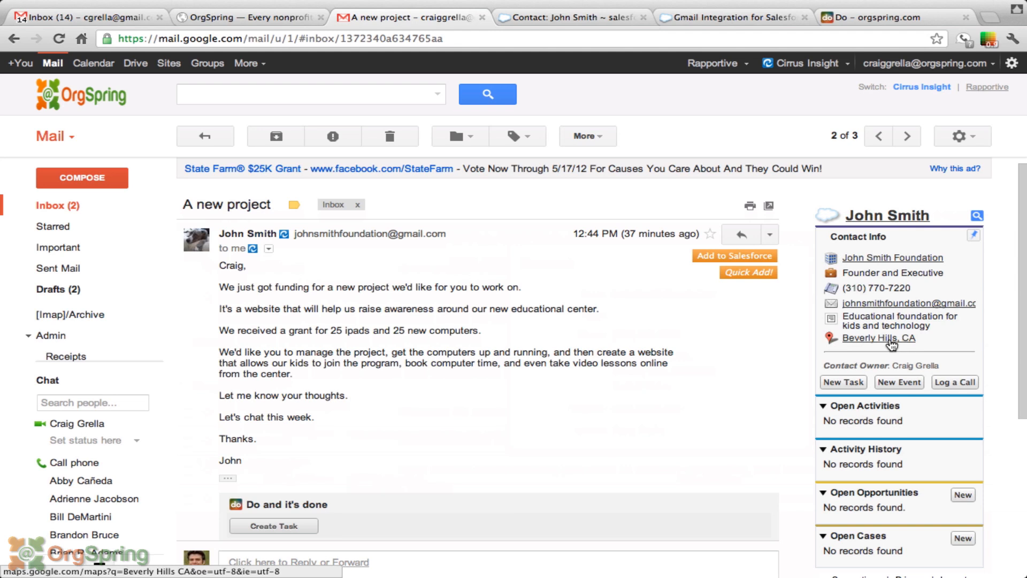
{"action": "mouse_move", "coordinate": [993, 378]}
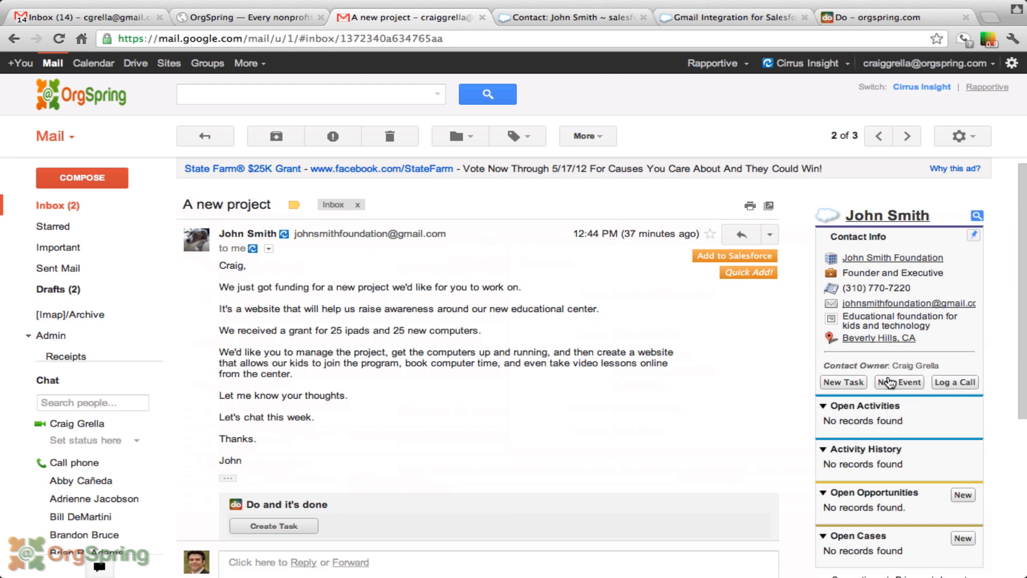
{"action": "mouse_move", "coordinate": [919, 531]}
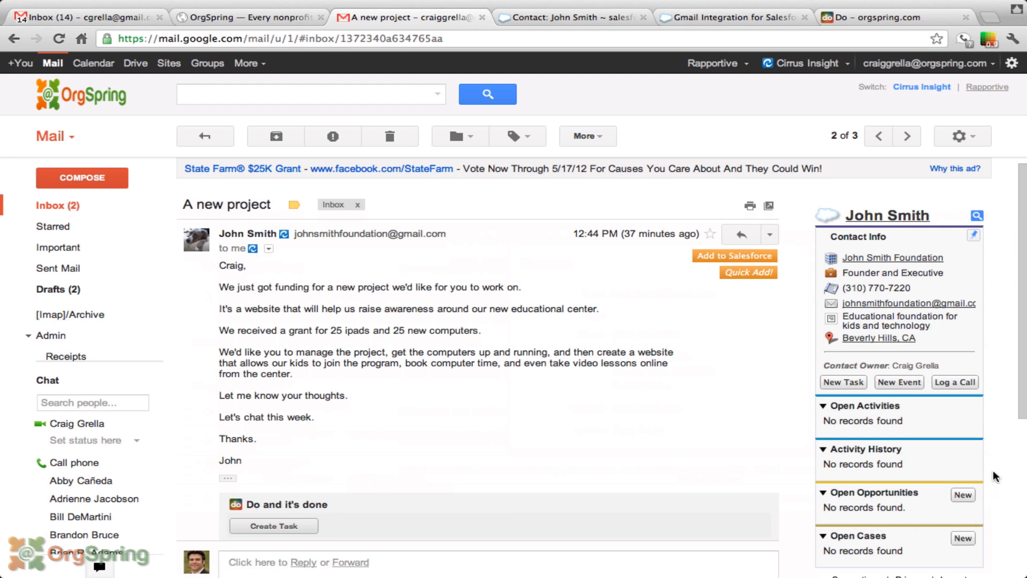
{"action": "mouse_move", "coordinate": [639, 411]}
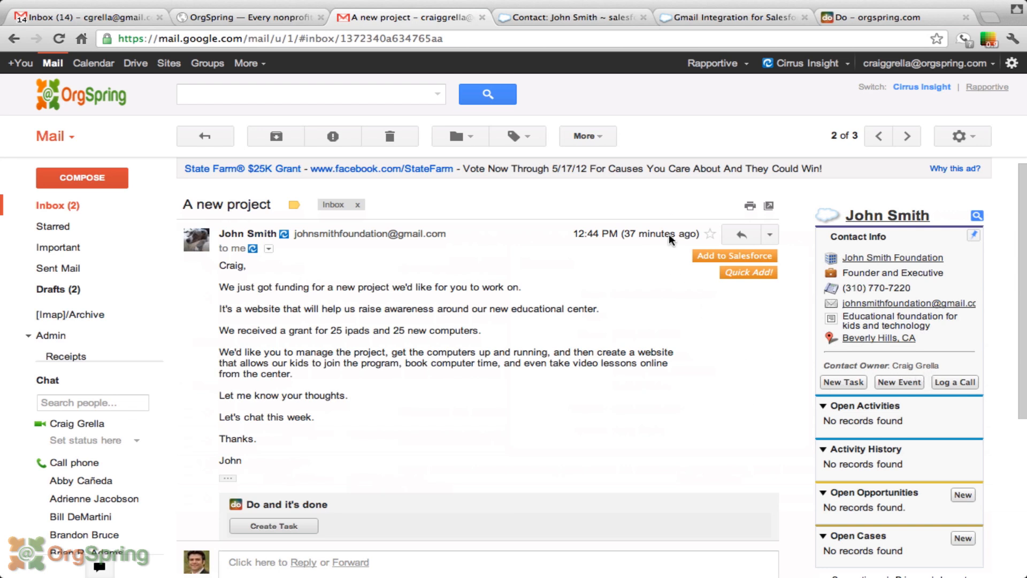
{"action": "mouse_move", "coordinate": [996, 384]}
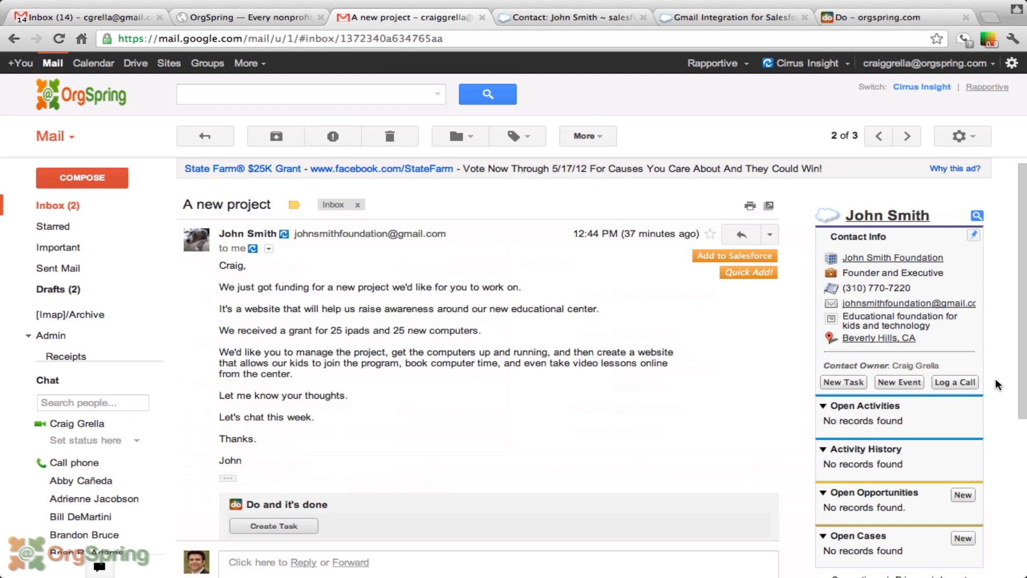
{"action": "mouse_move", "coordinate": [750, 361]}
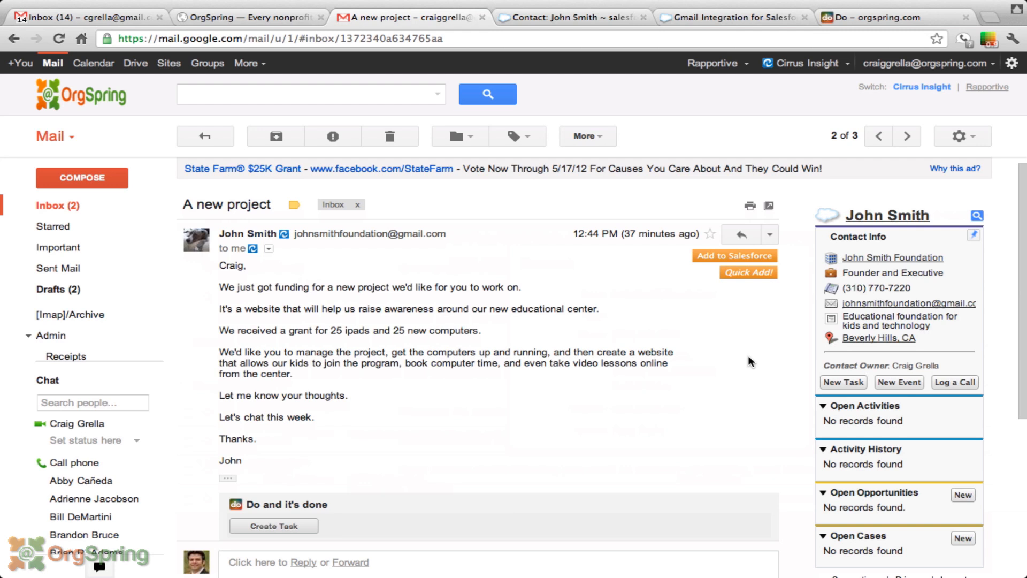
{"action": "mouse_move", "coordinate": [674, 413]}
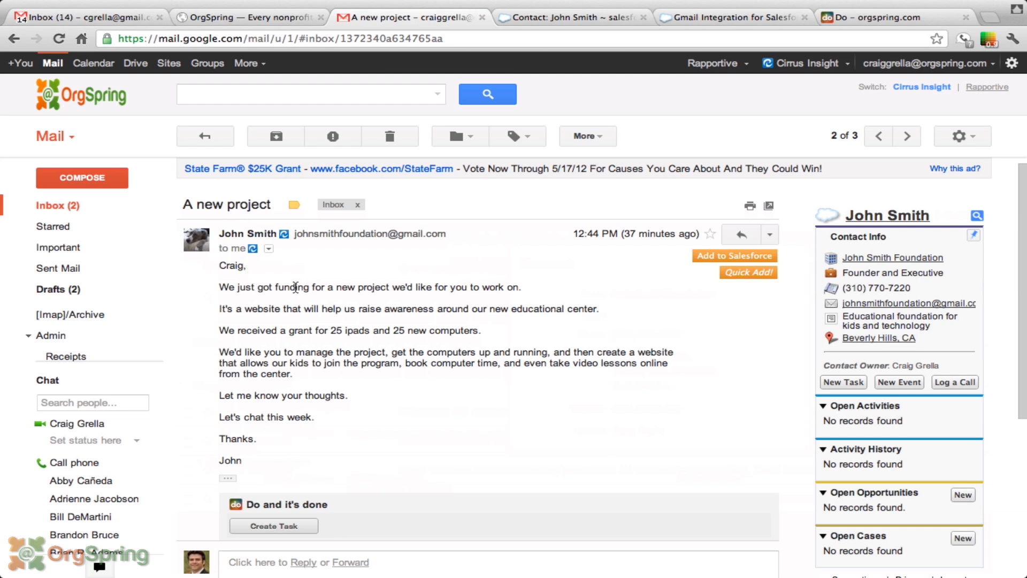
{"action": "mouse_move", "coordinate": [438, 280]}
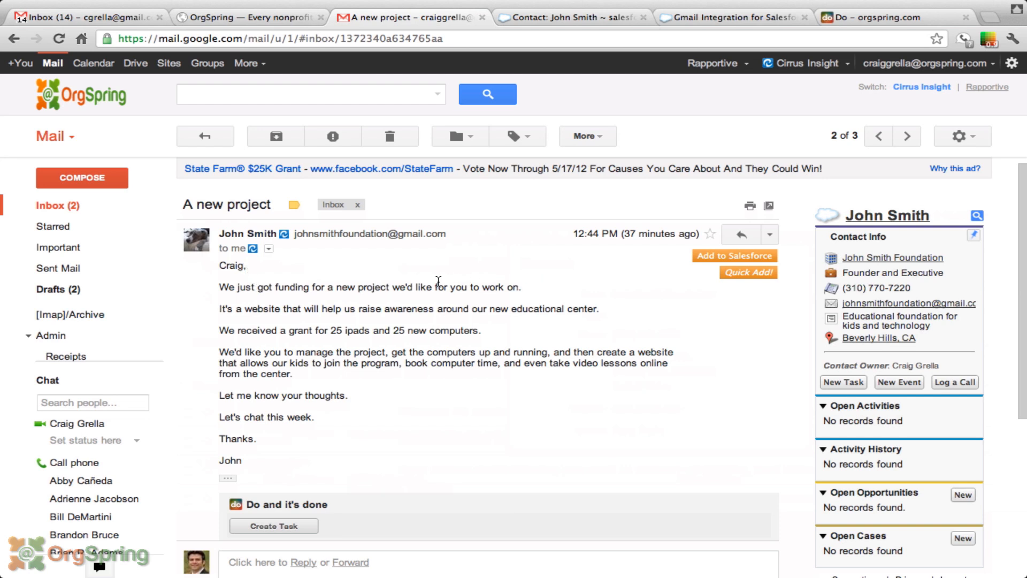
{"action": "mouse_move", "coordinate": [271, 322]}
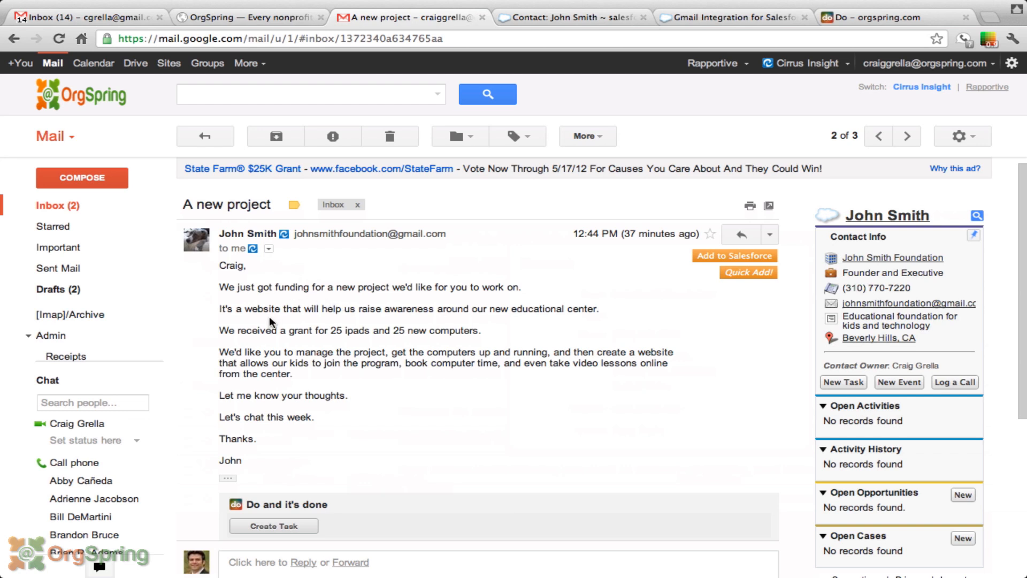
{"action": "mouse_move", "coordinate": [466, 324]}
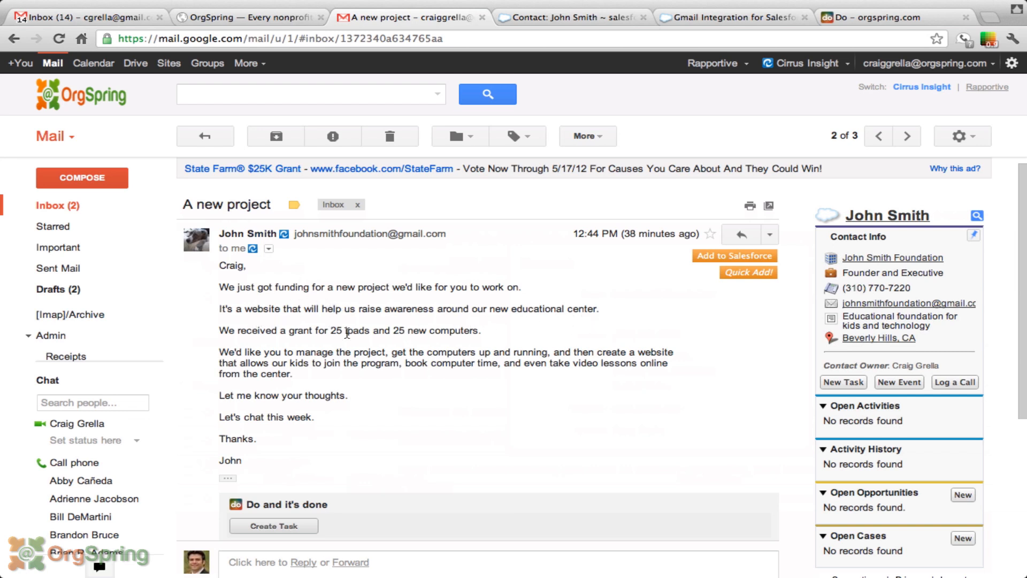
{"action": "mouse_move", "coordinate": [429, 330]}
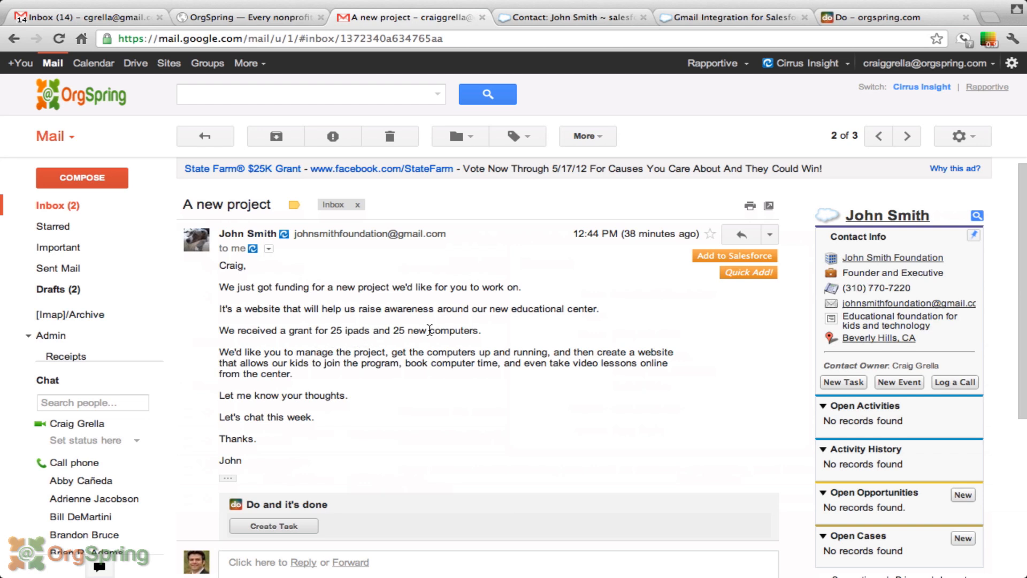
{"action": "mouse_move", "coordinate": [395, 405]}
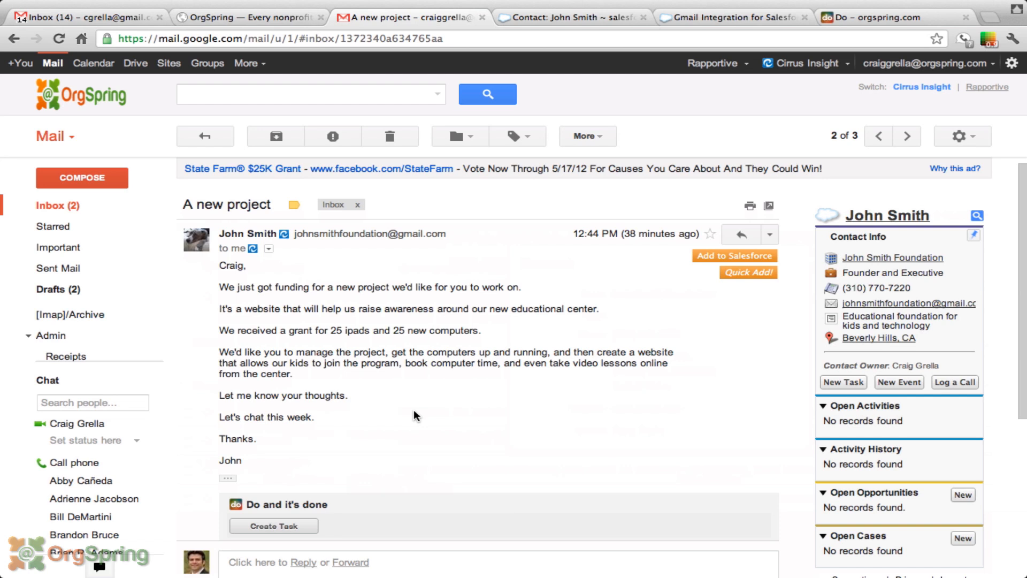
{"action": "mouse_move", "coordinate": [365, 345]}
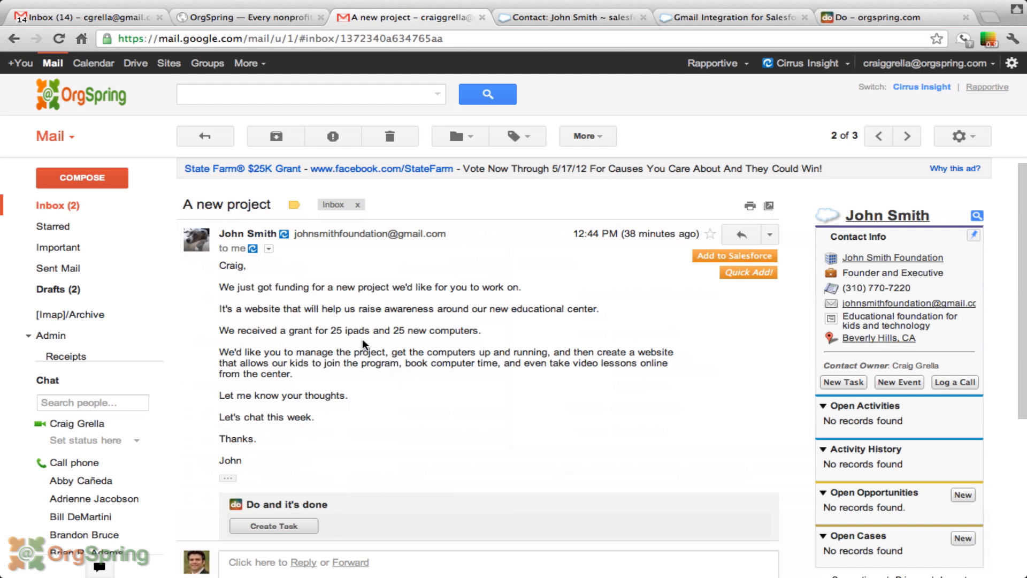
{"action": "mouse_move", "coordinate": [419, 409]}
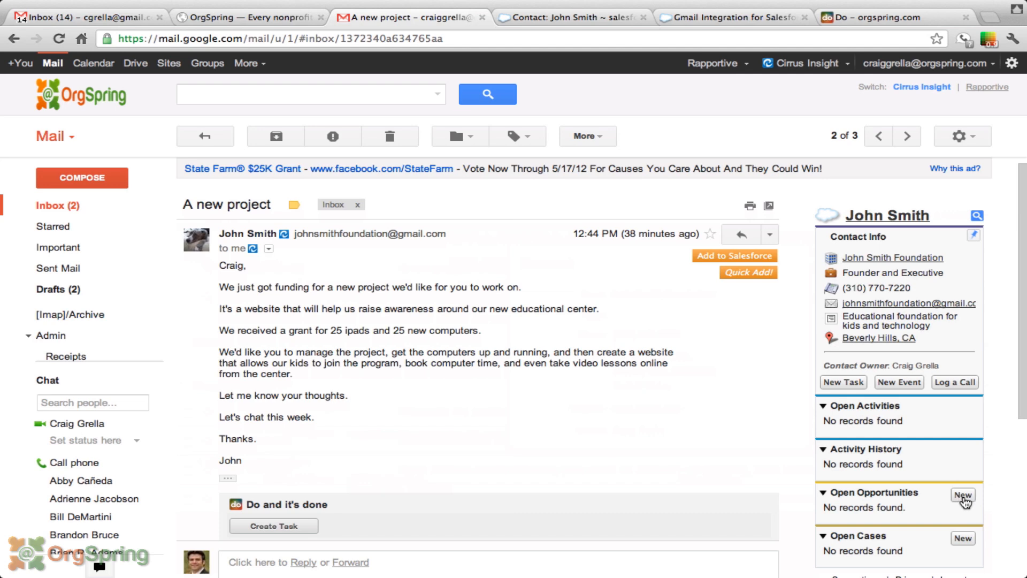
Save the opportunity 'Website for New Education Center' at stage Negotiation/Review
{"action": "left_click", "coordinate": [962, 494]}
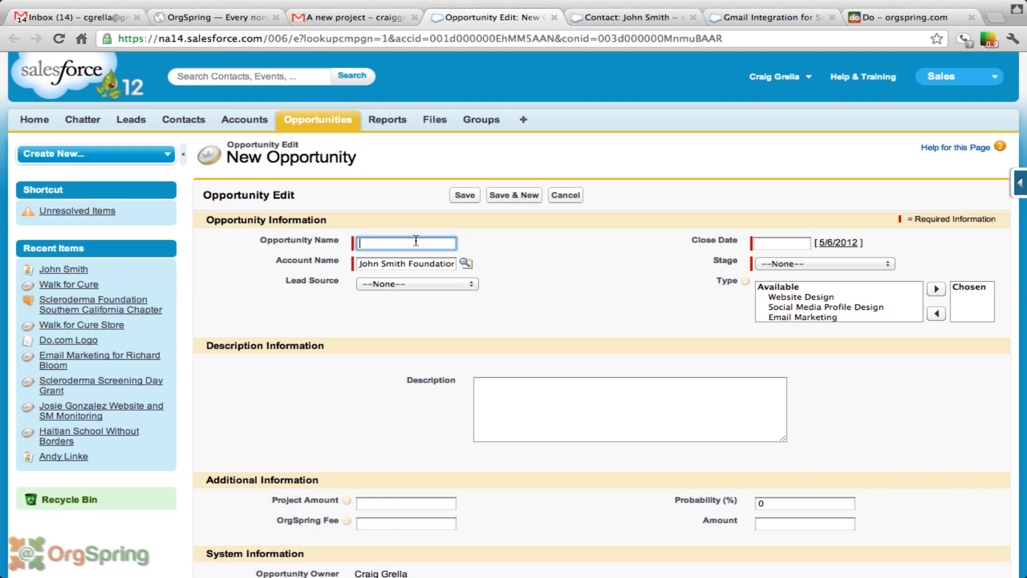
{"action": "type", "text": "Website for New Educa"}
{"action": "left_click", "coordinate": [781, 242]}
{"action": "type", "text": "5/20/2012"}
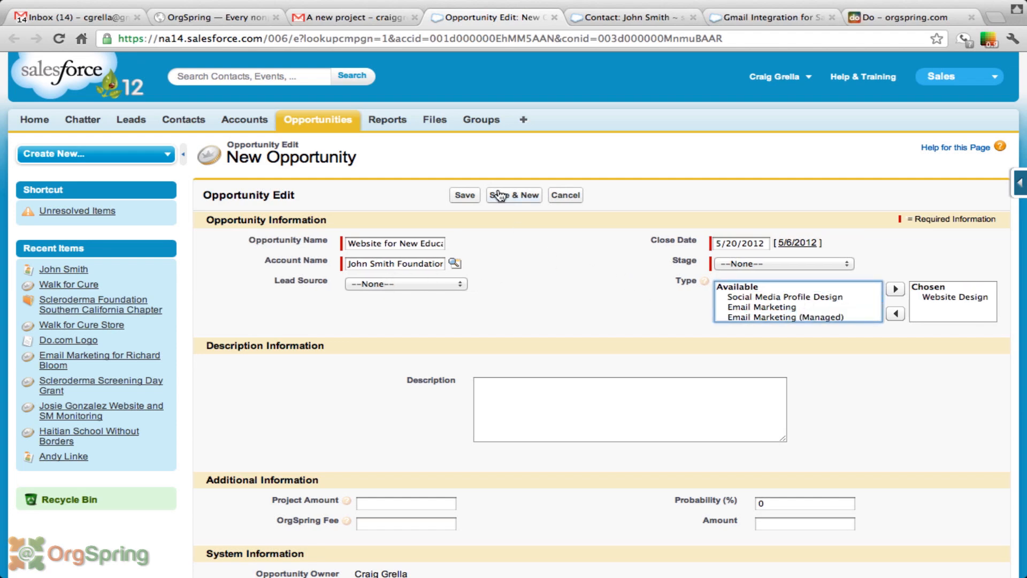
{"action": "left_click", "coordinate": [781, 263]}
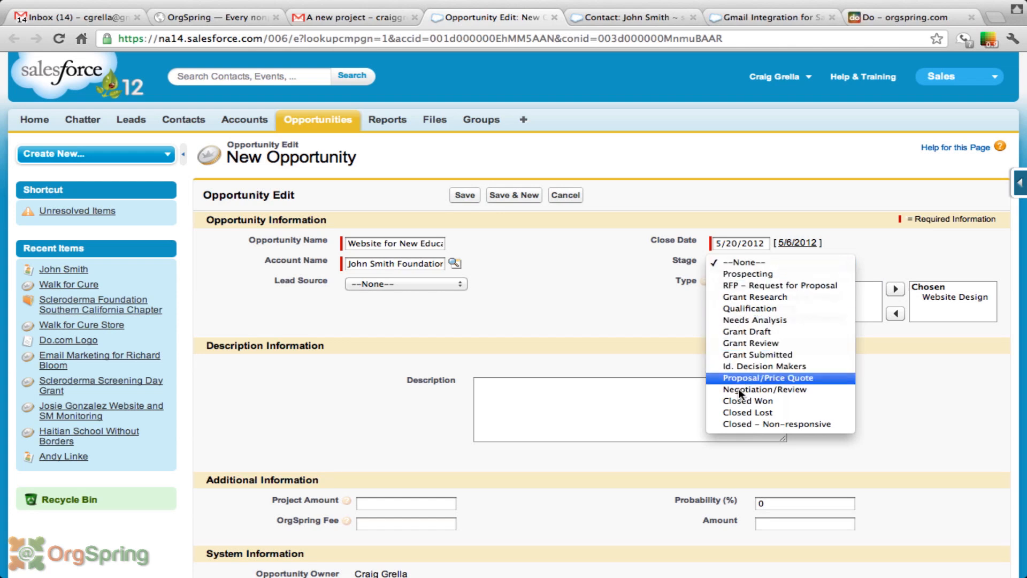
{"action": "left_click", "coordinate": [763, 389]}
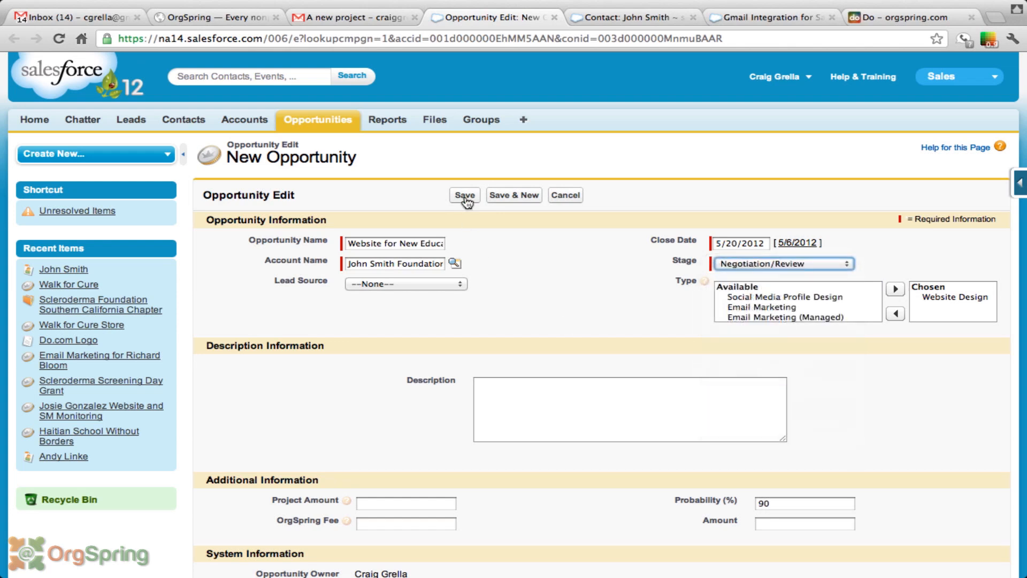
{"action": "left_click", "coordinate": [464, 195]}
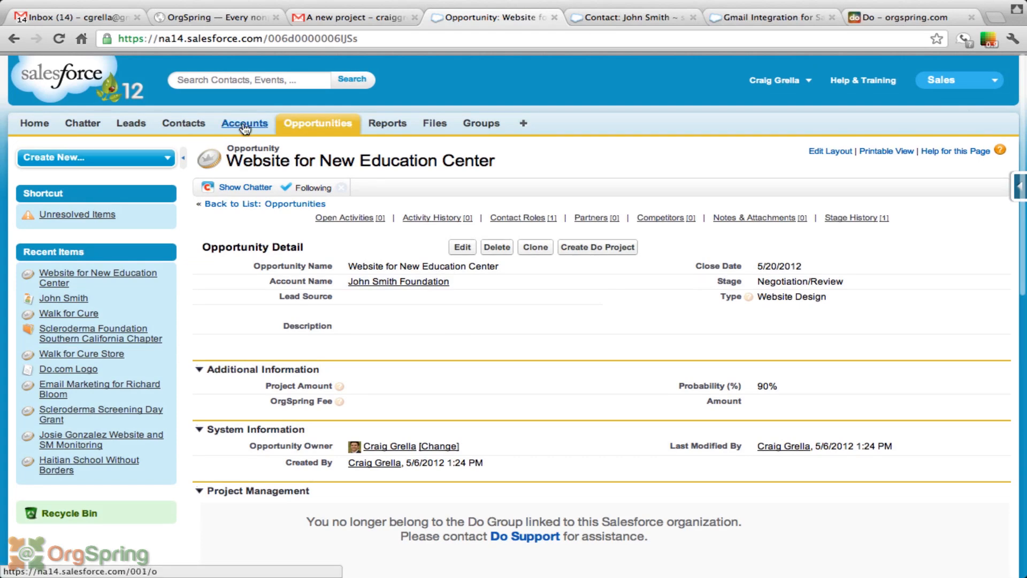
Open John Smith from Recent Items and scroll to his Opportunities related list
{"action": "left_click", "coordinate": [63, 298]}
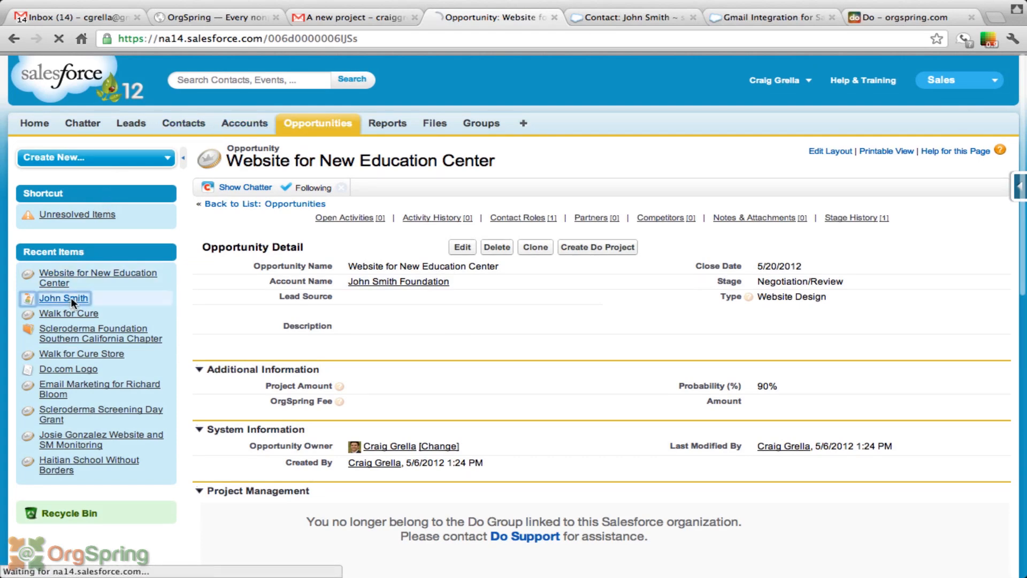
{"action": "left_click", "coordinate": [62, 298]}
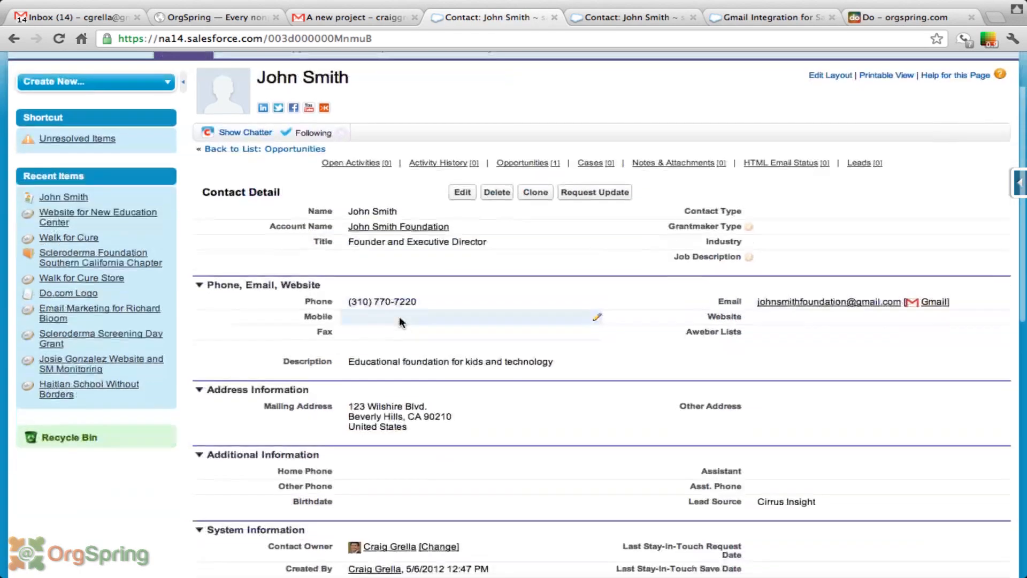
{"action": "scroll", "scroll_direction": "down", "scroll_amount": 3}
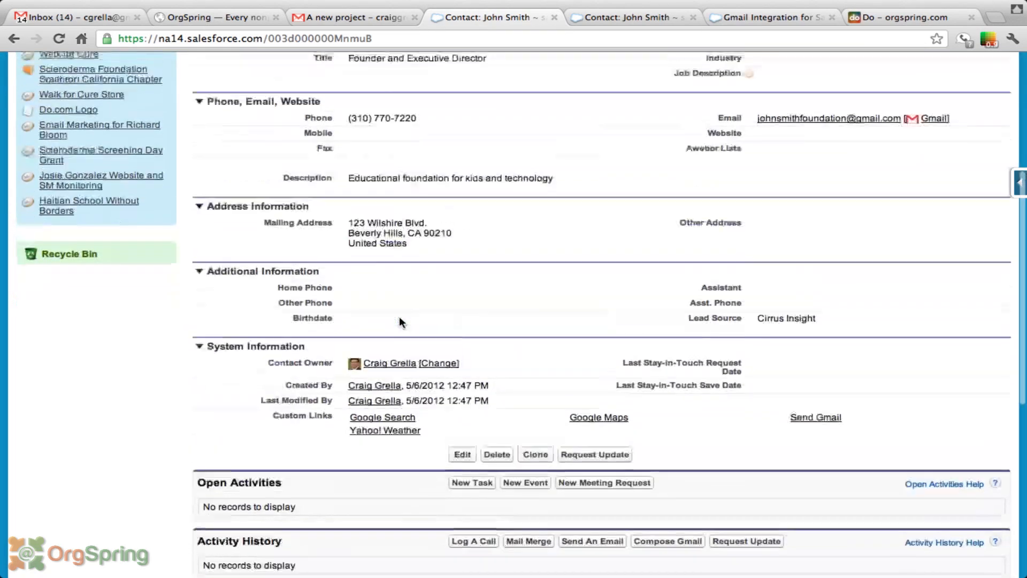
{"action": "scroll", "scroll_direction": "down", "scroll_amount": 3}
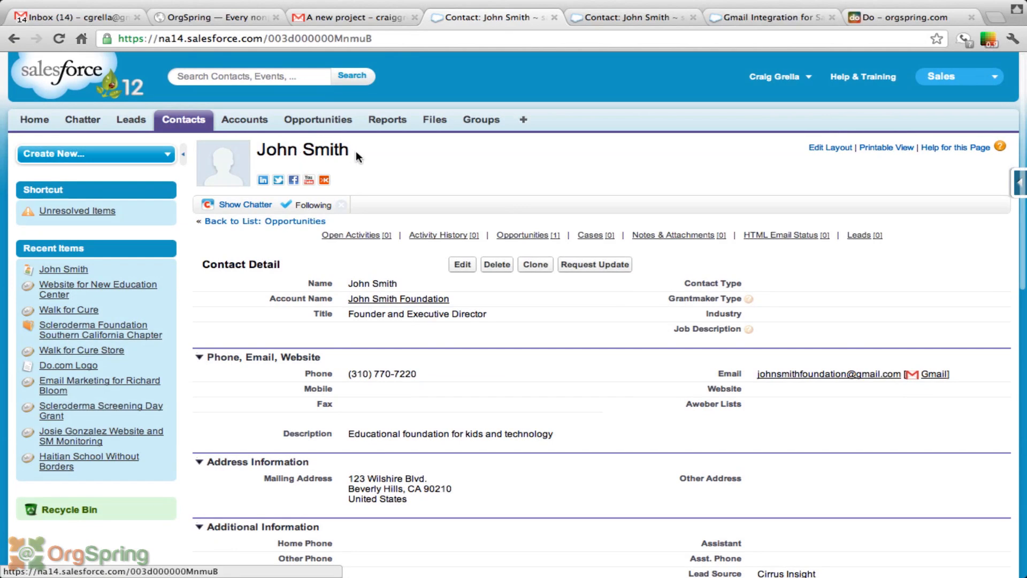
{"action": "mouse_move", "coordinate": [356, 269]}
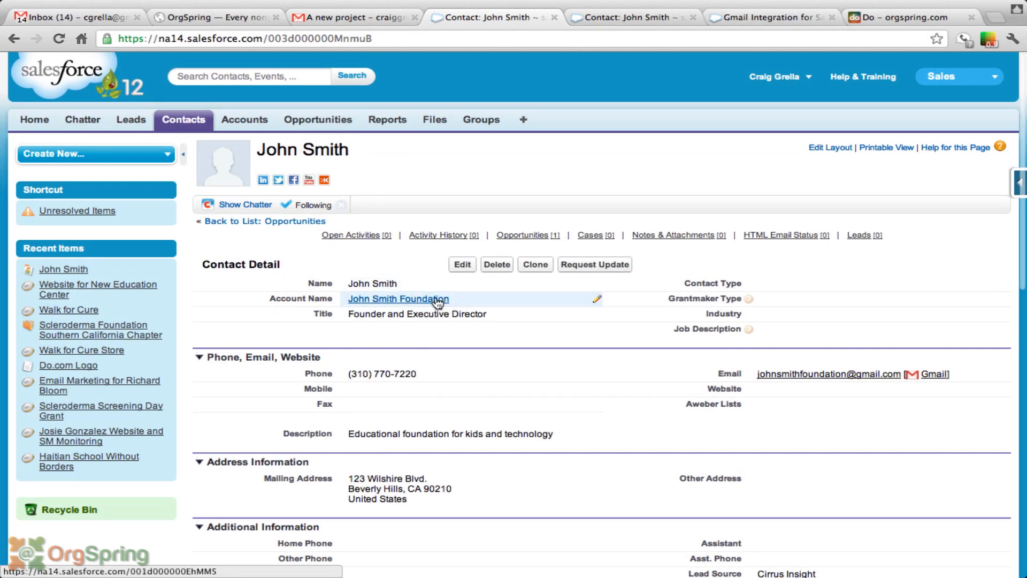
{"action": "scroll", "scroll_direction": "down", "scroll_amount": 3}
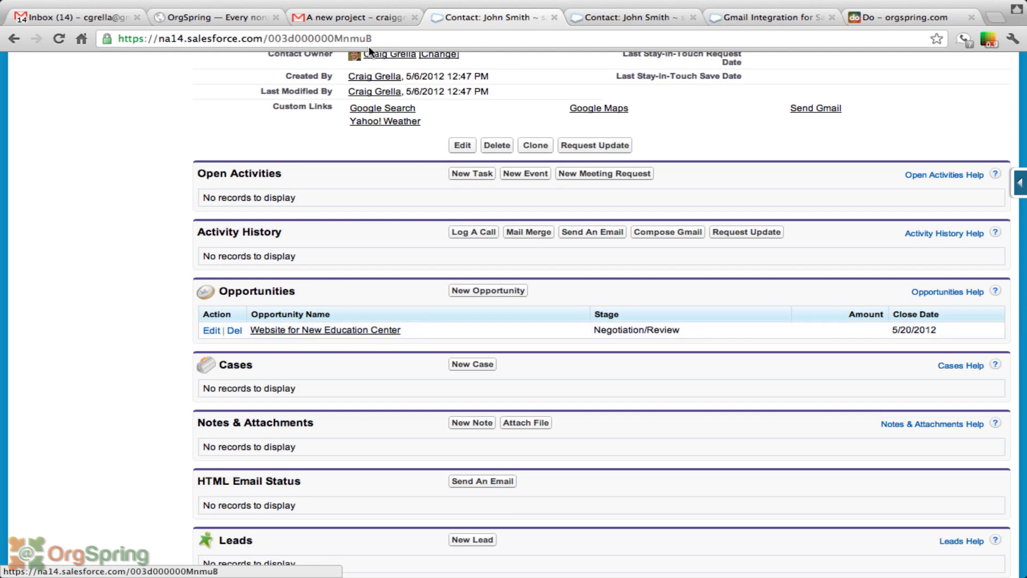
Return to Gmail and scroll the sidebar to John Smith's Open Opportunities
{"action": "left_click", "coordinate": [352, 17]}
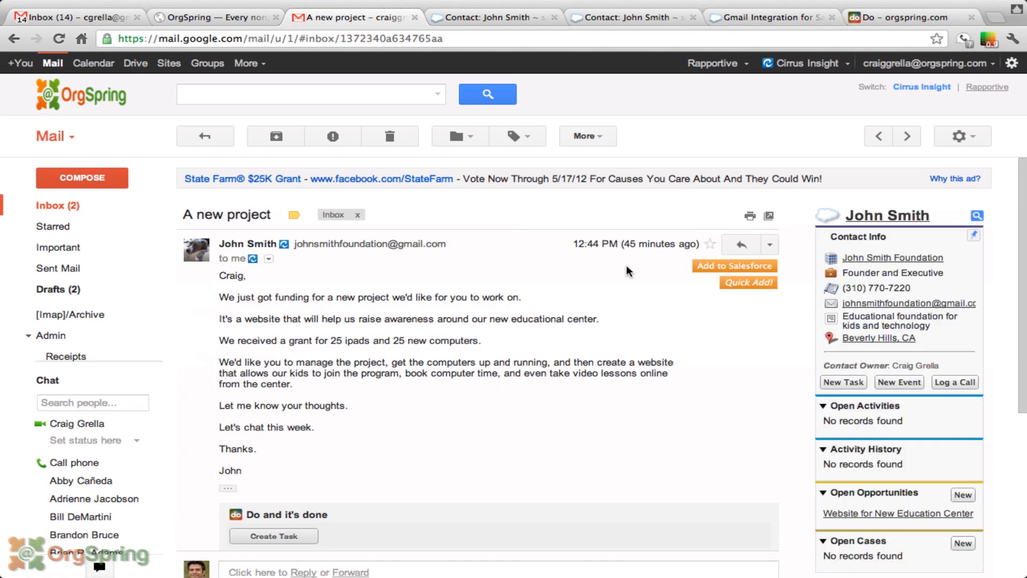
{"action": "mouse_move", "coordinate": [998, 210]}
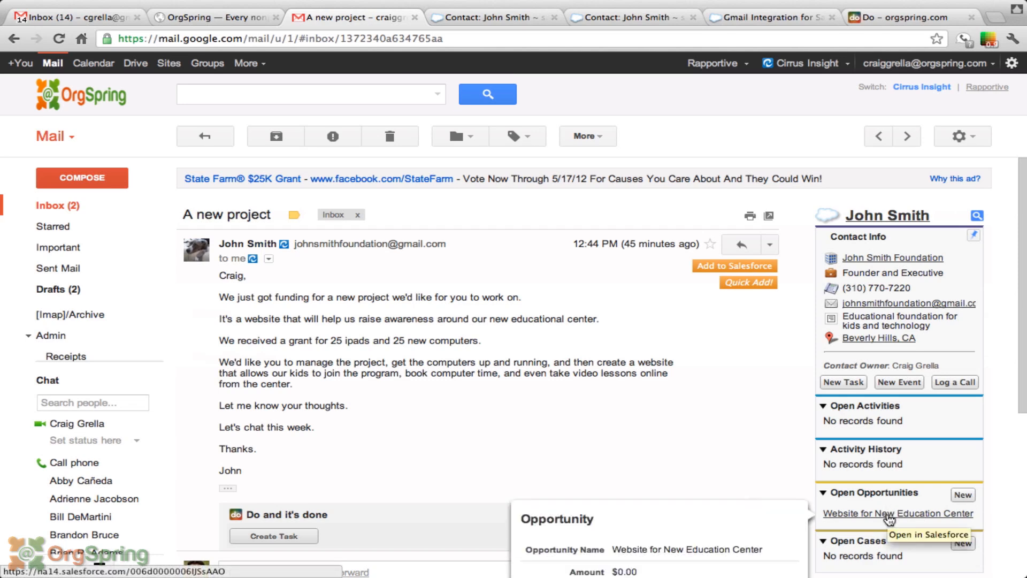
{"action": "scroll", "scroll_direction": "down", "scroll_amount": 3}
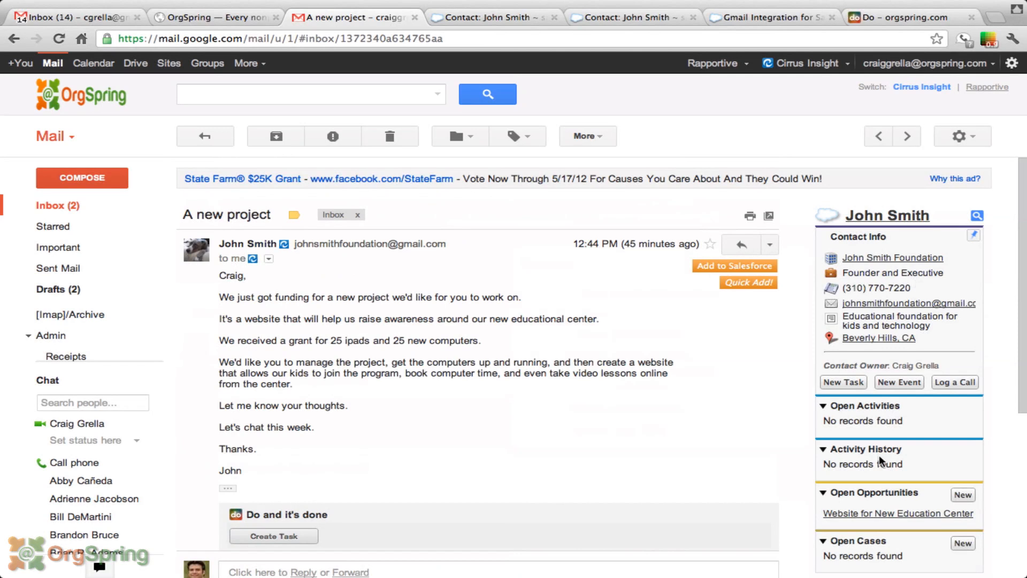
{"action": "mouse_move", "coordinate": [909, 424]}
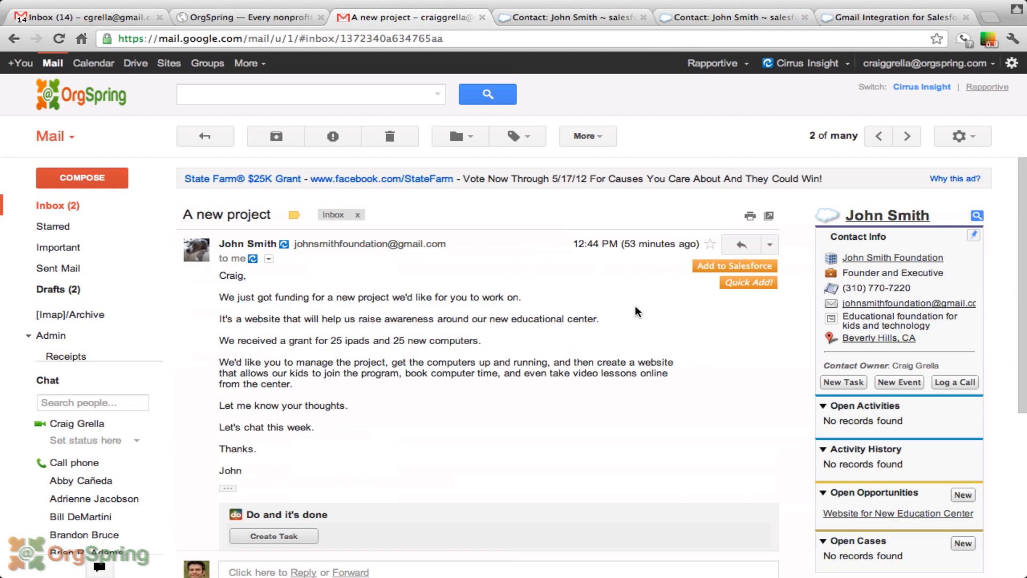
{"action": "mouse_move", "coordinate": [642, 283]}
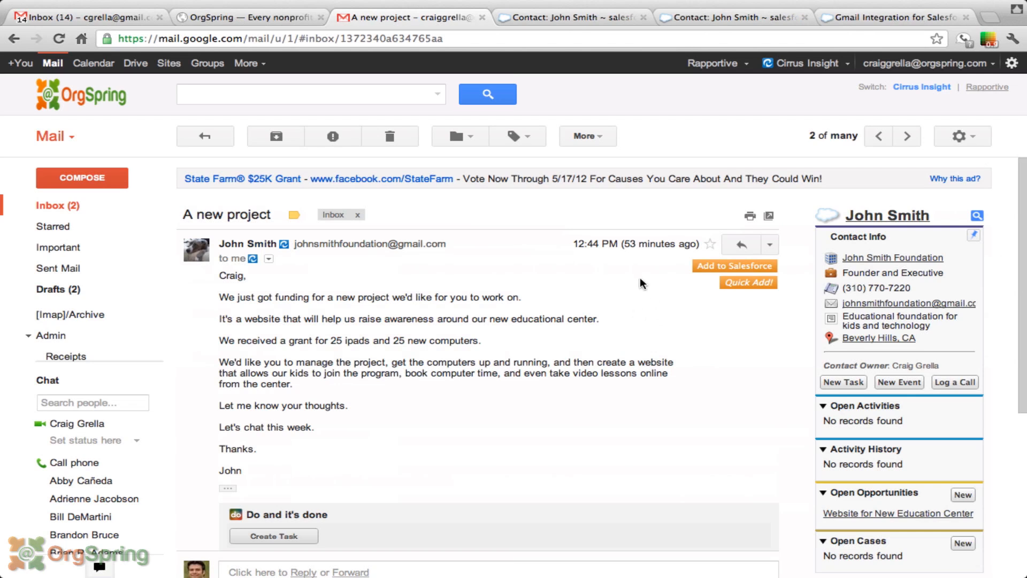
{"action": "mouse_move", "coordinate": [639, 278]}
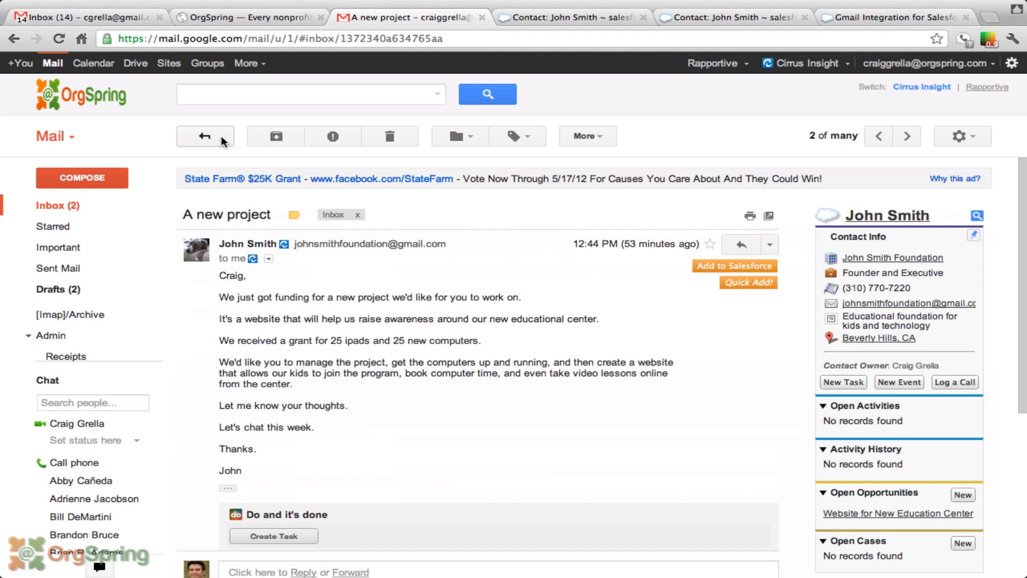
{"action": "left_click", "coordinate": [204, 135]}
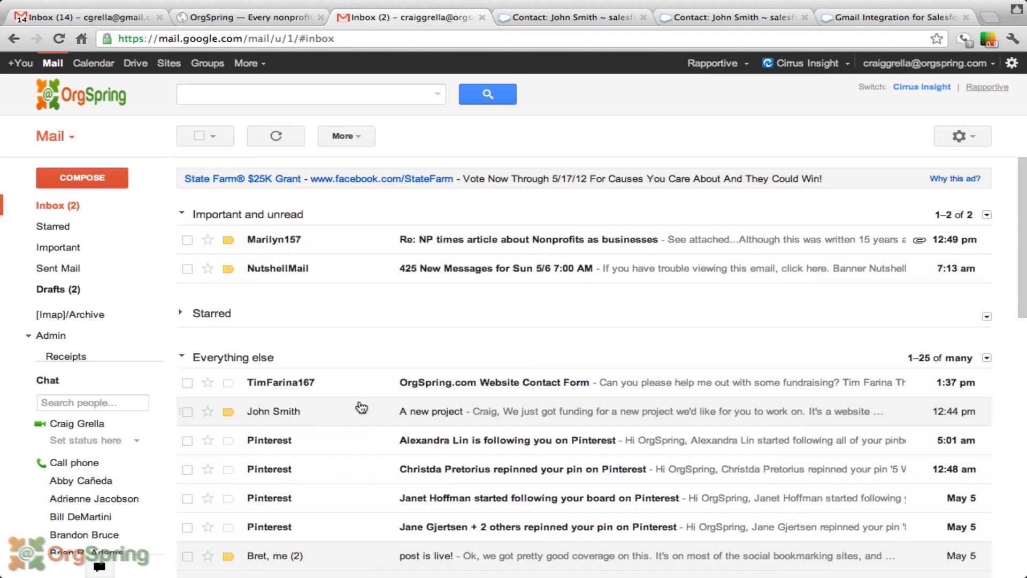
{"action": "mouse_move", "coordinate": [326, 385]}
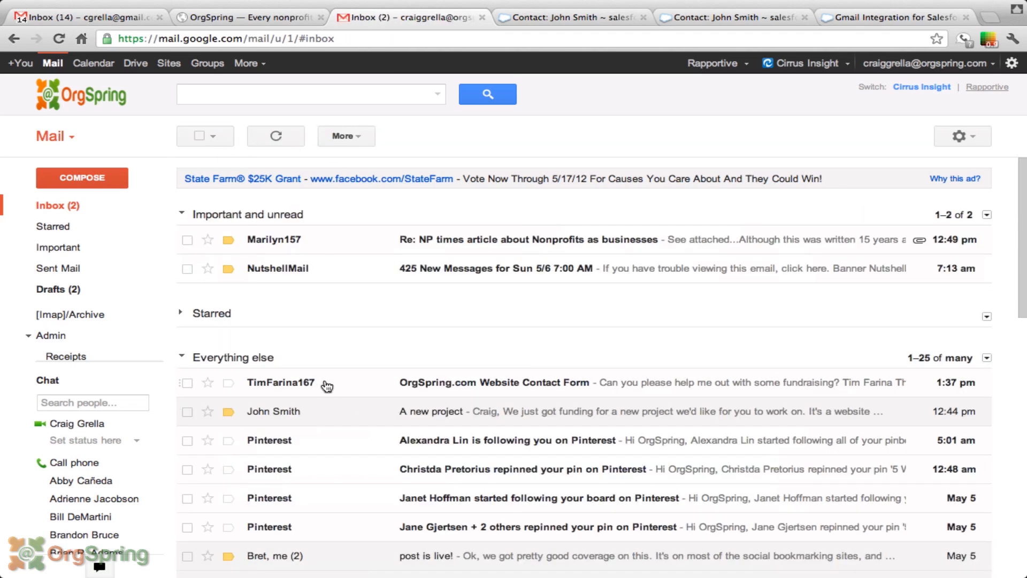
{"action": "mouse_move", "coordinate": [321, 386]}
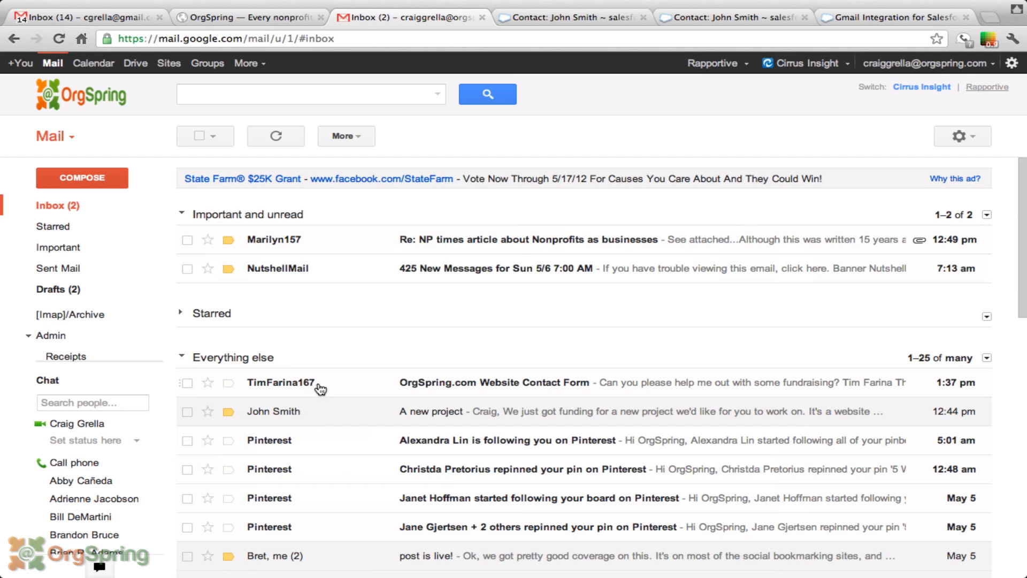
{"action": "mouse_move", "coordinate": [518, 392]}
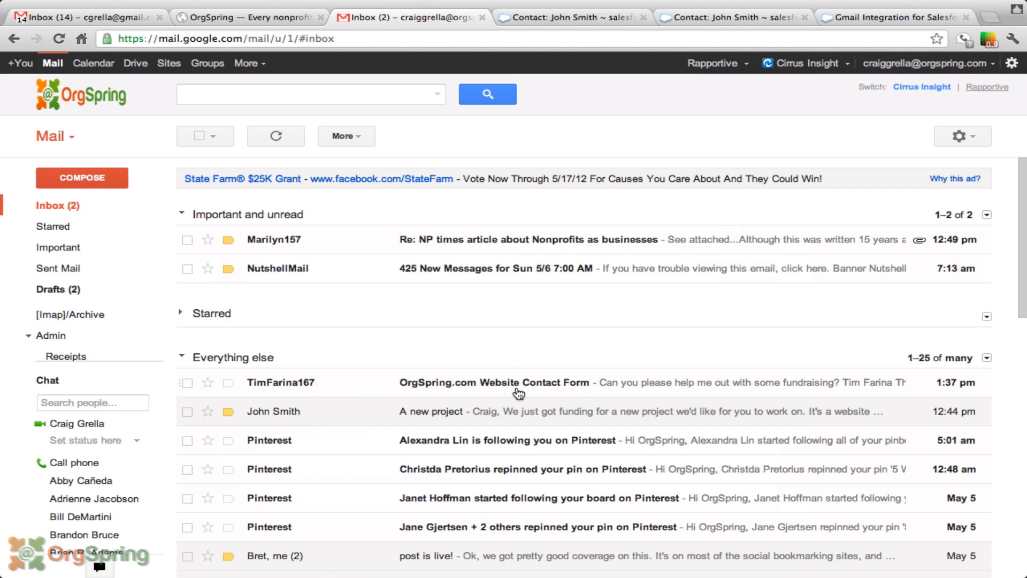
{"action": "mouse_move", "coordinate": [505, 389]}
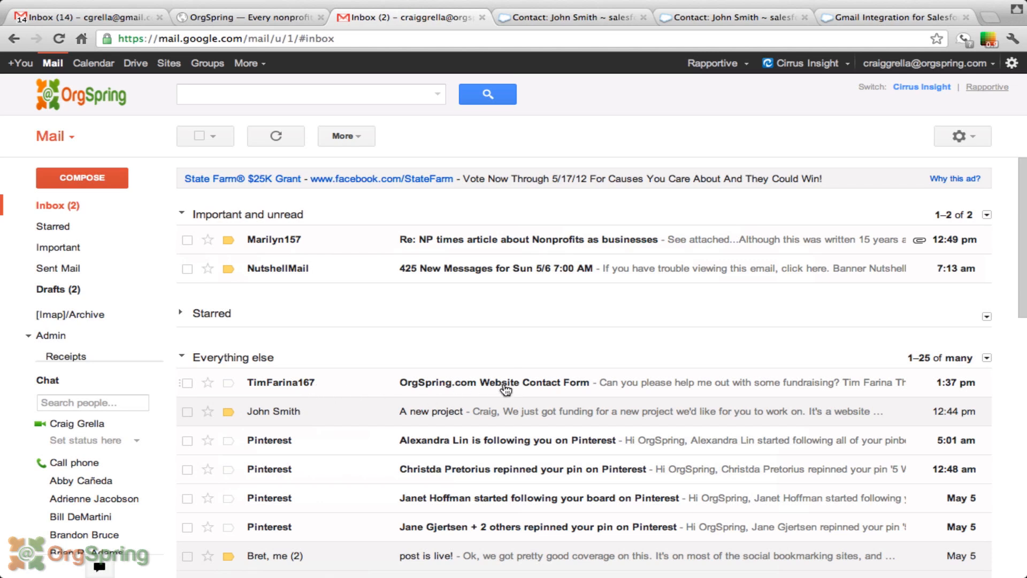
{"action": "left_click", "coordinate": [505, 388]}
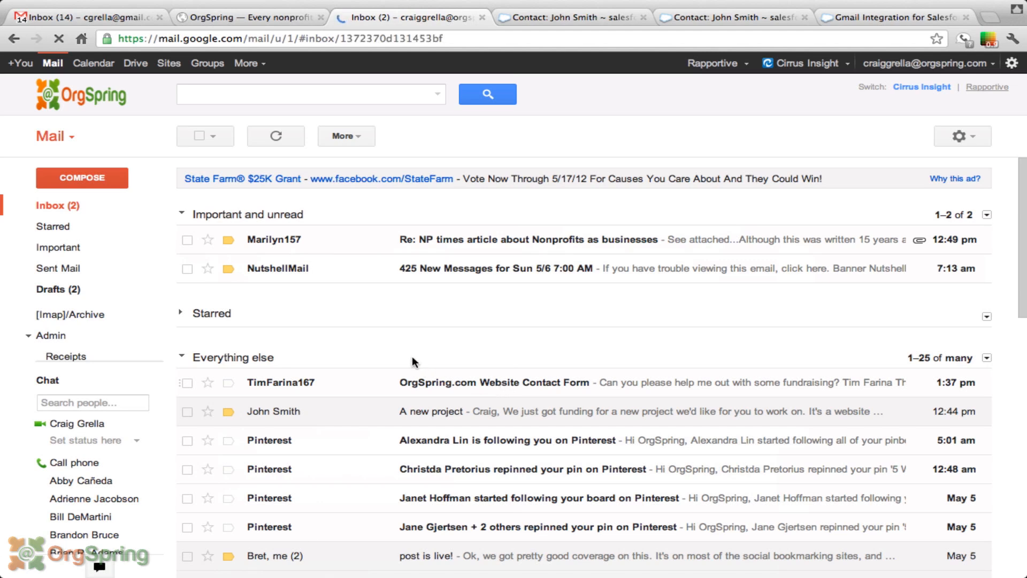
{"action": "left_click", "coordinate": [280, 382]}
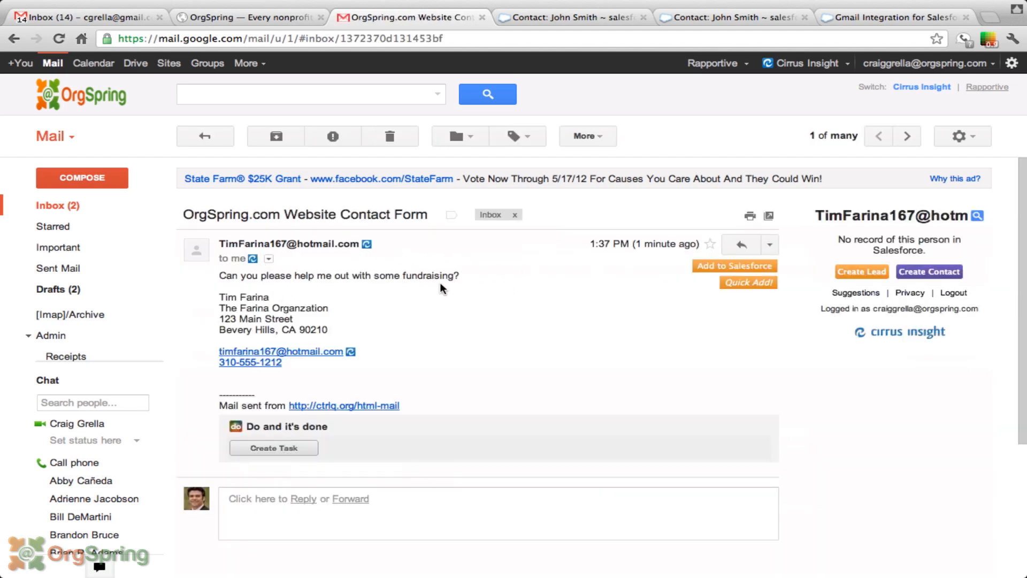
{"action": "mouse_move", "coordinate": [928, 423]}
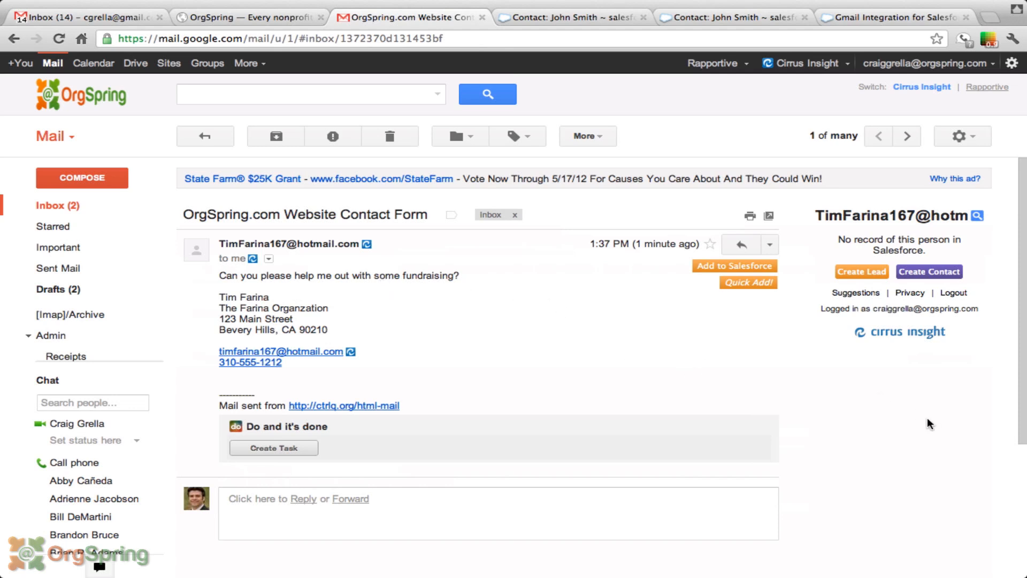
{"action": "mouse_move", "coordinate": [991, 234]}
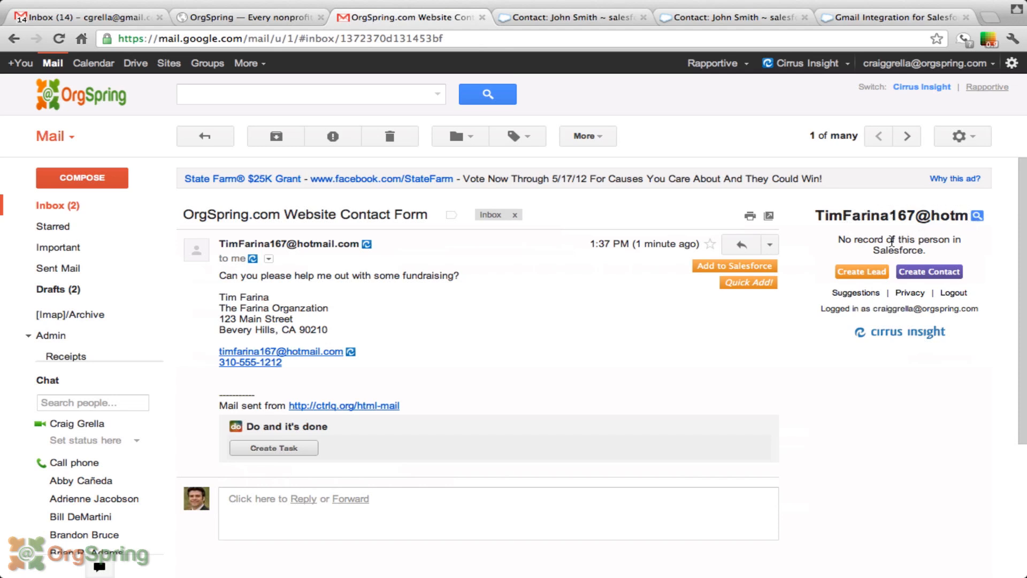
{"action": "mouse_move", "coordinate": [908, 233]}
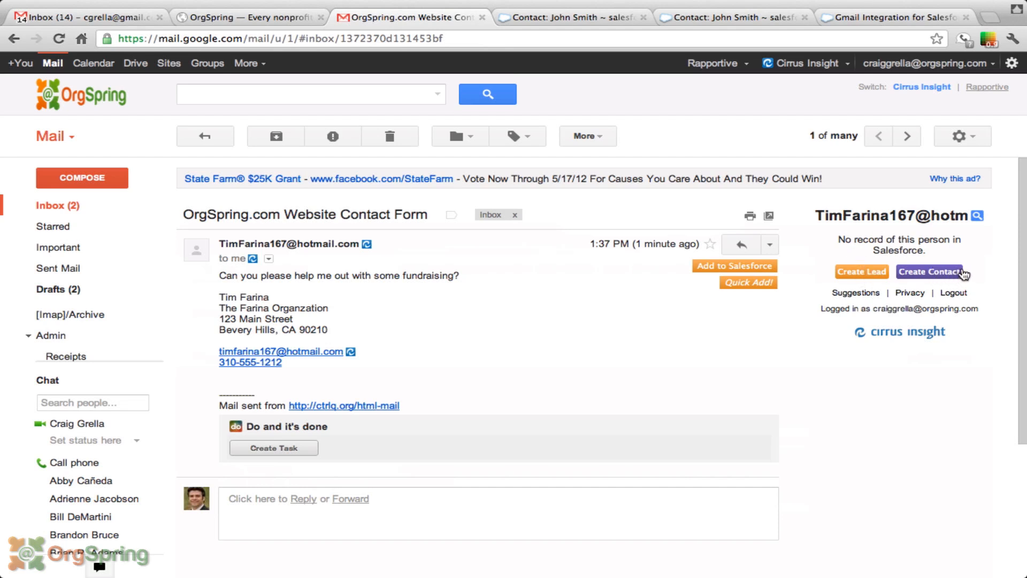
{"action": "mouse_move", "coordinate": [951, 235]}
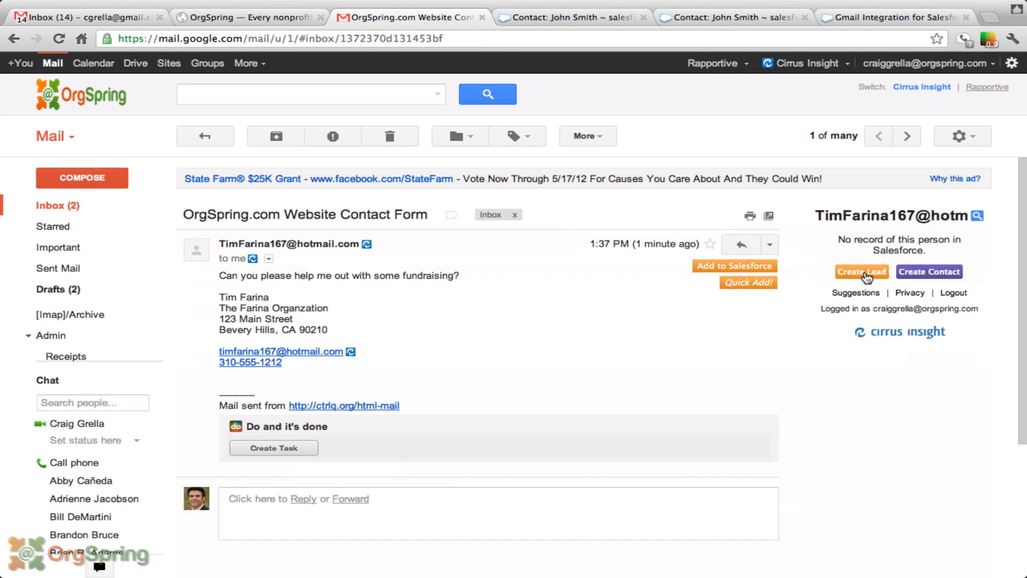
{"action": "mouse_move", "coordinate": [928, 263]}
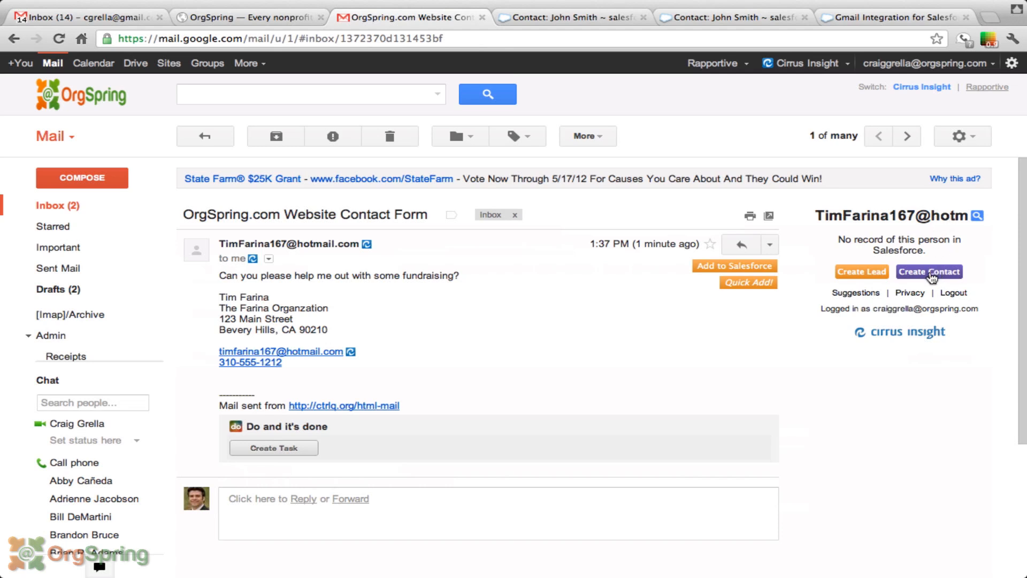
{"action": "left_click", "coordinate": [928, 271]}
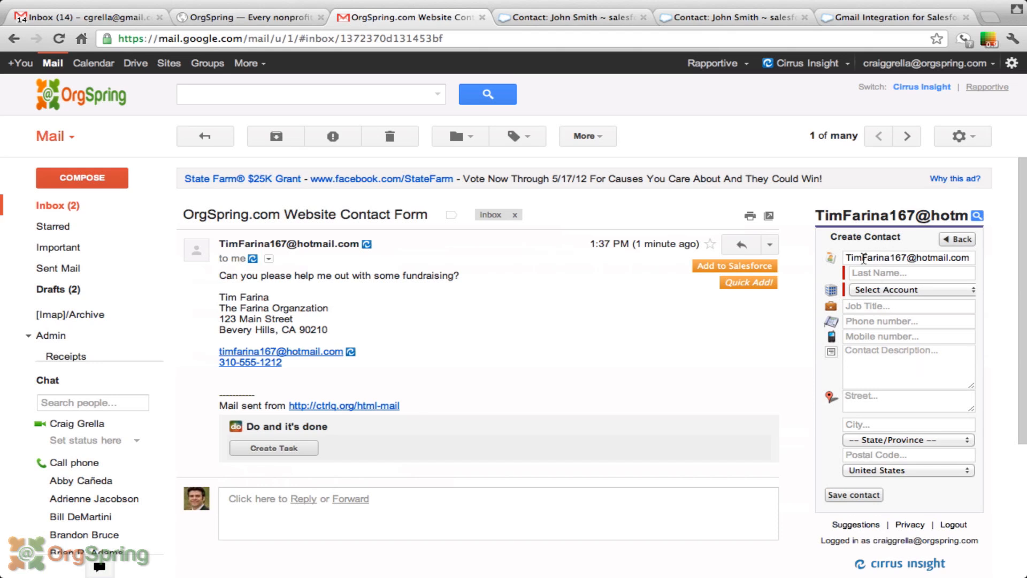
{"action": "type", "text": "Tim"}
{"action": "type", "text": "Farina"}
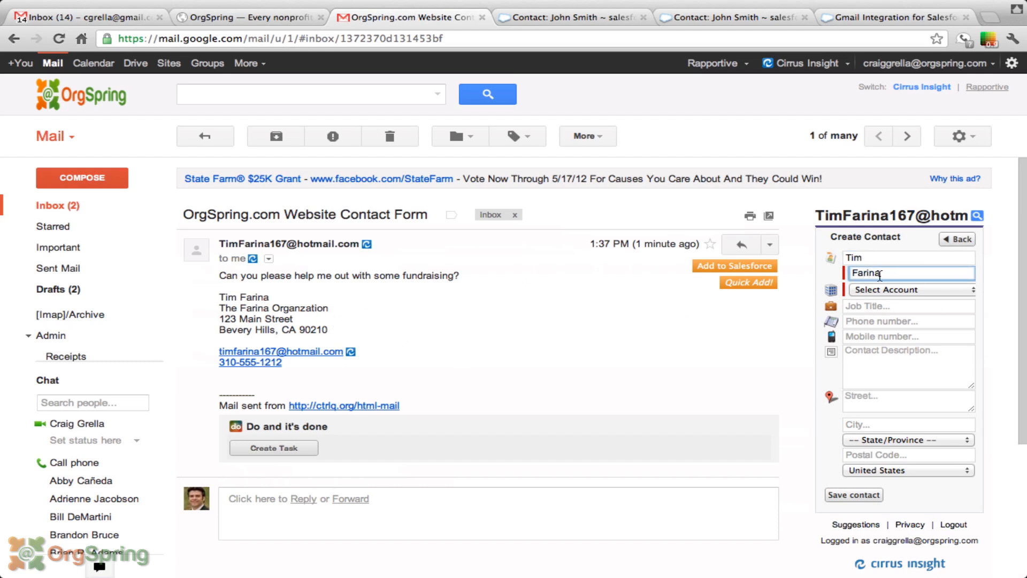
{"action": "left_click", "coordinate": [909, 288]}
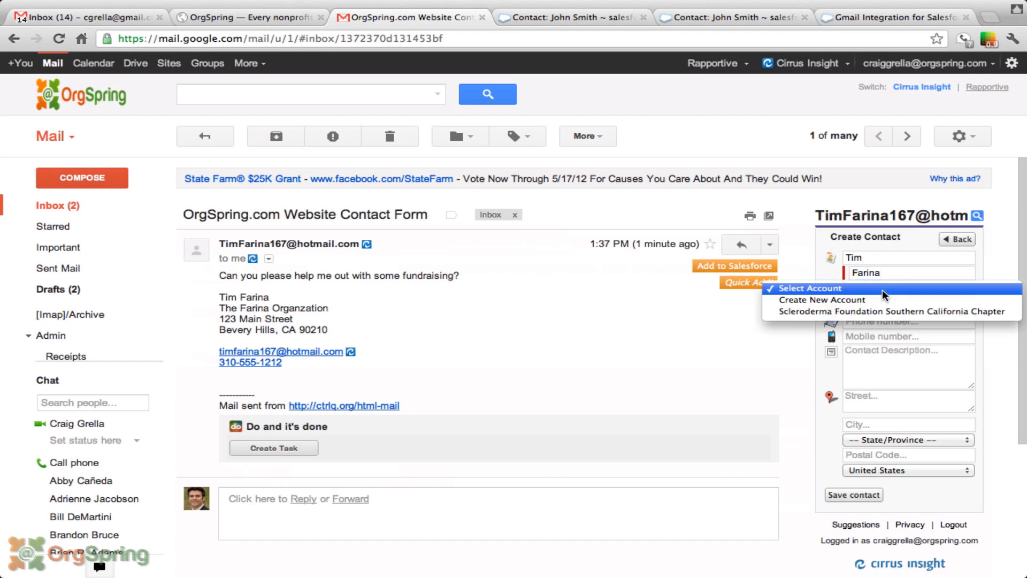
{"action": "mouse_move", "coordinate": [838, 299]}
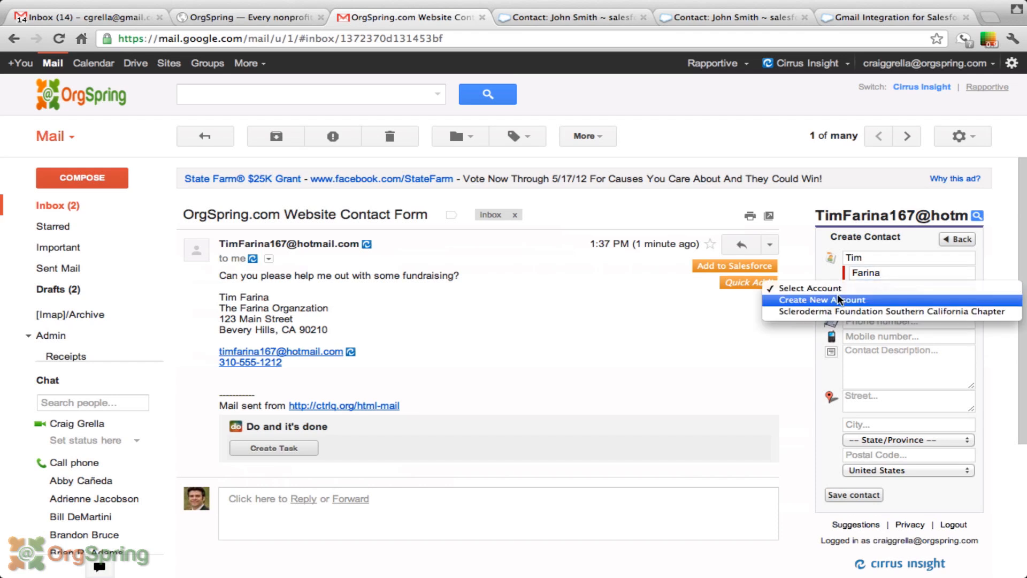
{"action": "left_click", "coordinate": [820, 300]}
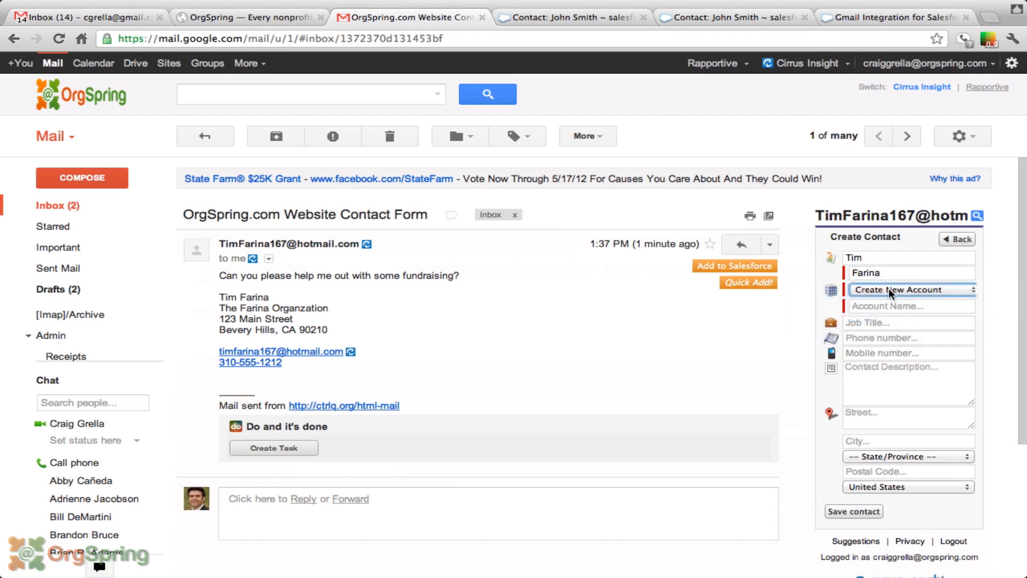
{"action": "left_click", "coordinate": [909, 306]}
{"action": "type", "text": "The Farina Organizati"}
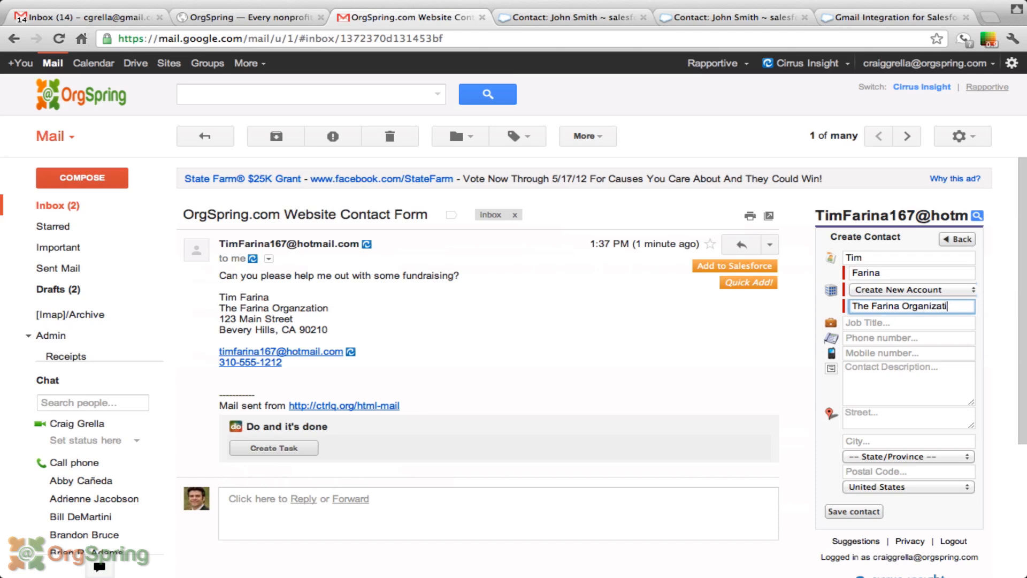
Add title, phone, Beverly Hills address and ZIP 90210, save, and view in Salesforce
{"action": "left_click", "coordinate": [908, 322]}
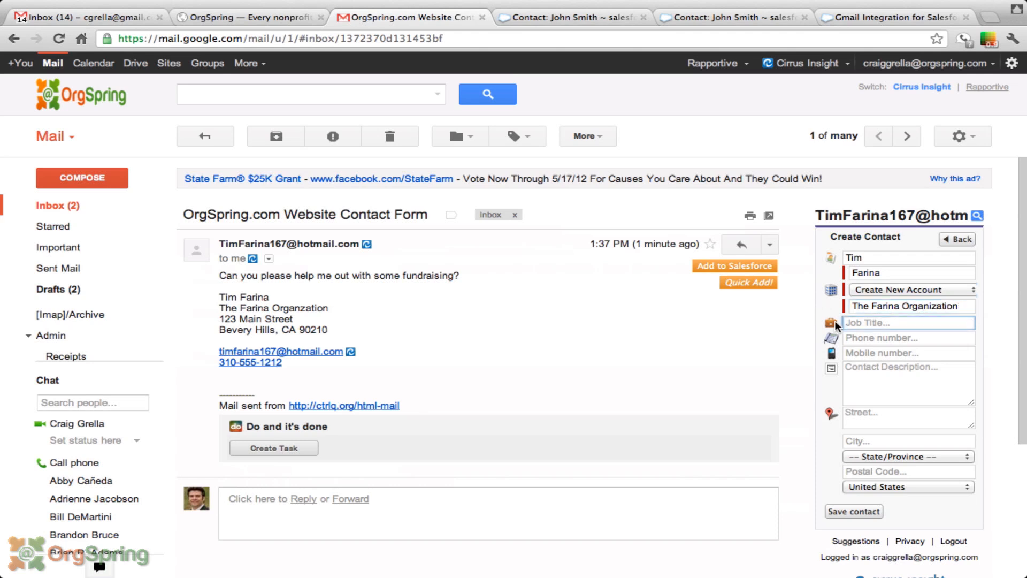
{"action": "type", "text": "Executive Director"}
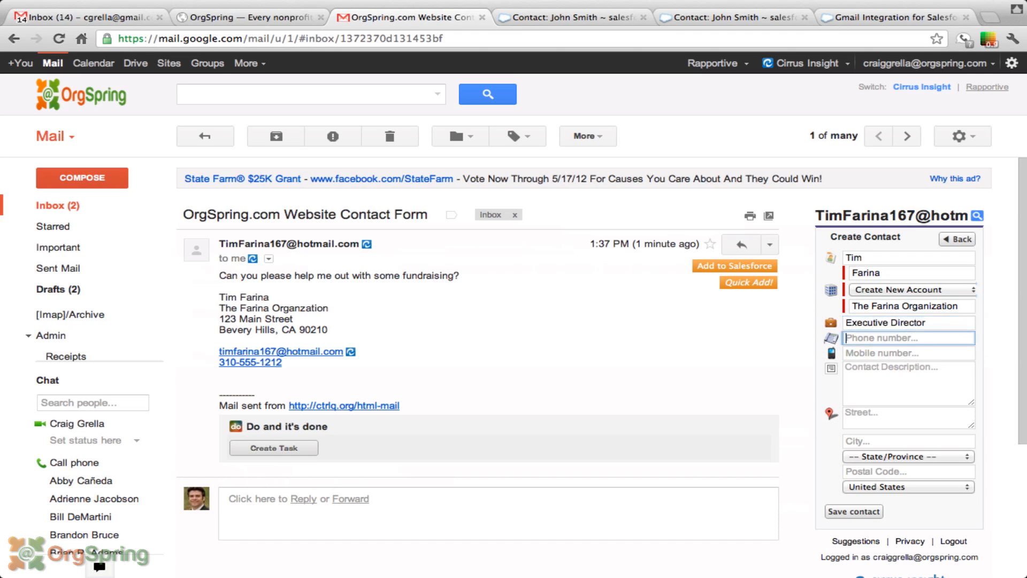
{"action": "type", "text": "310-5"}
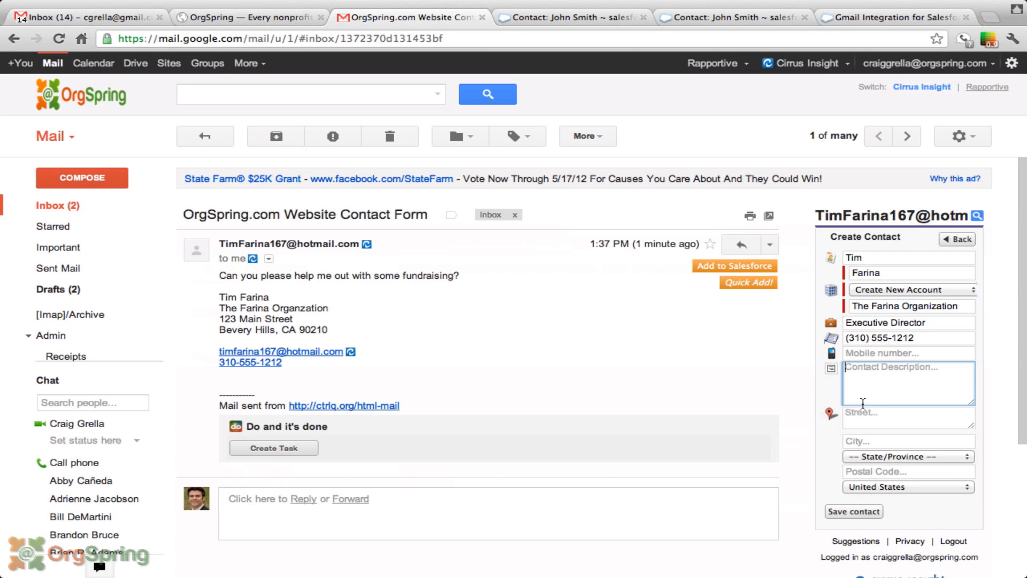
{"action": "type", "text": "123 Main Street"}
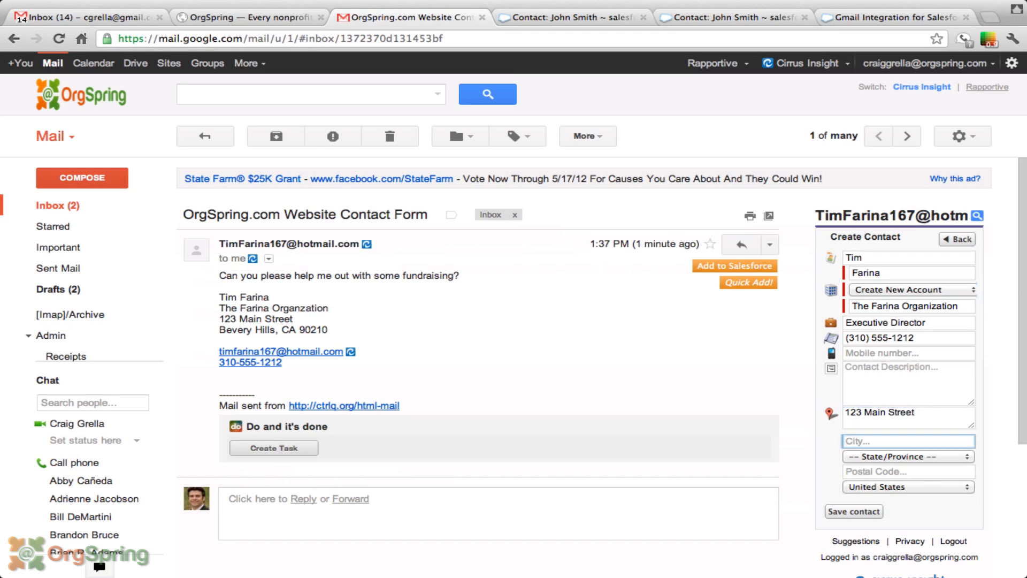
{"action": "type", "text": "Beverly Hills,"}
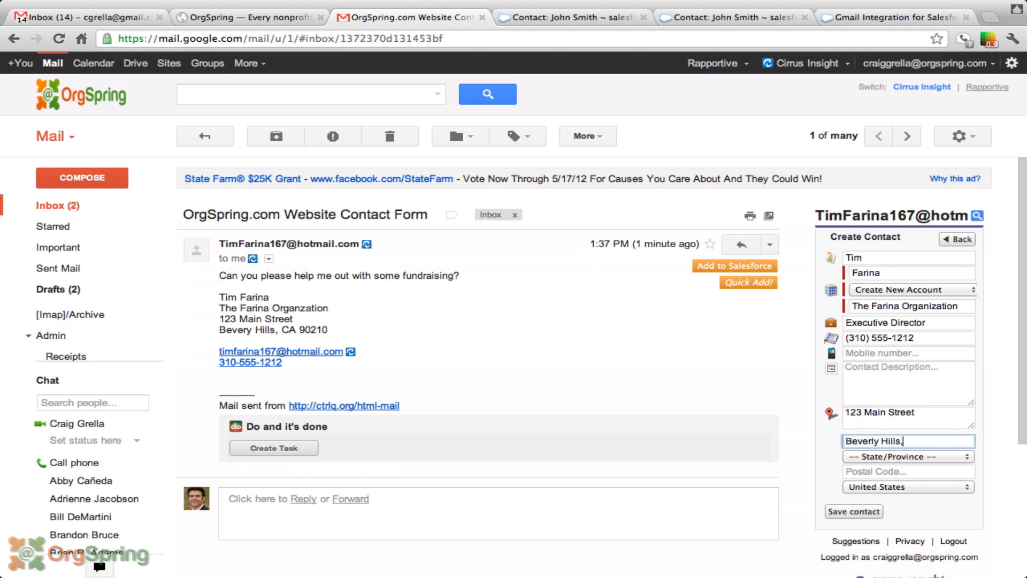
{"action": "left_click", "coordinate": [907, 456]}
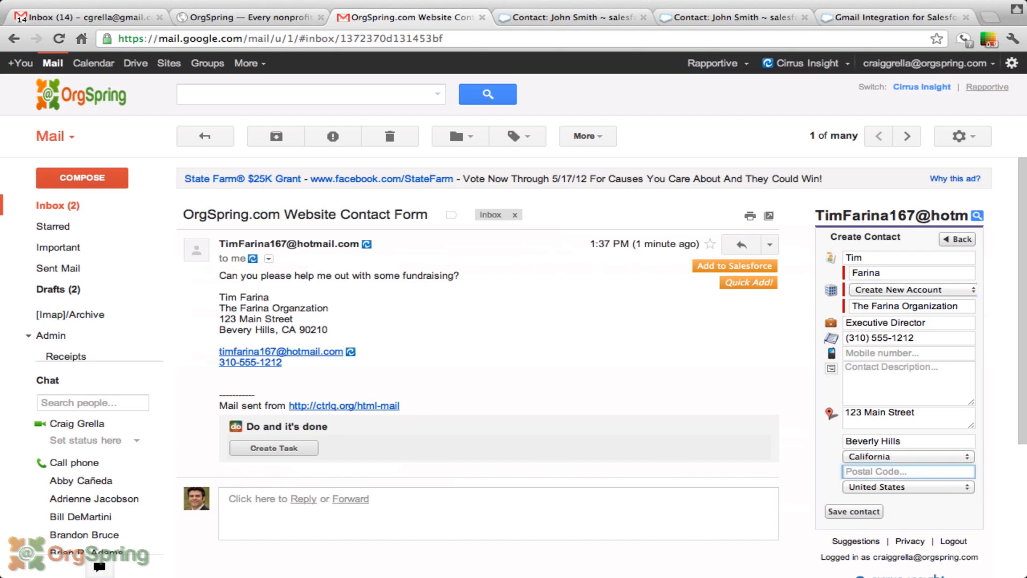
{"action": "type", "text": "90210"}
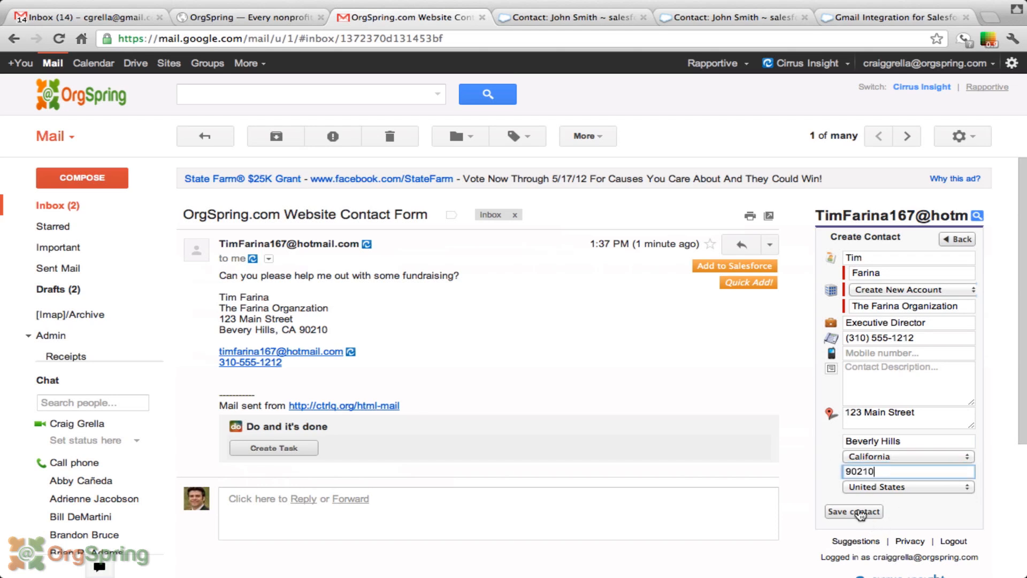
{"action": "left_click", "coordinate": [853, 512]}
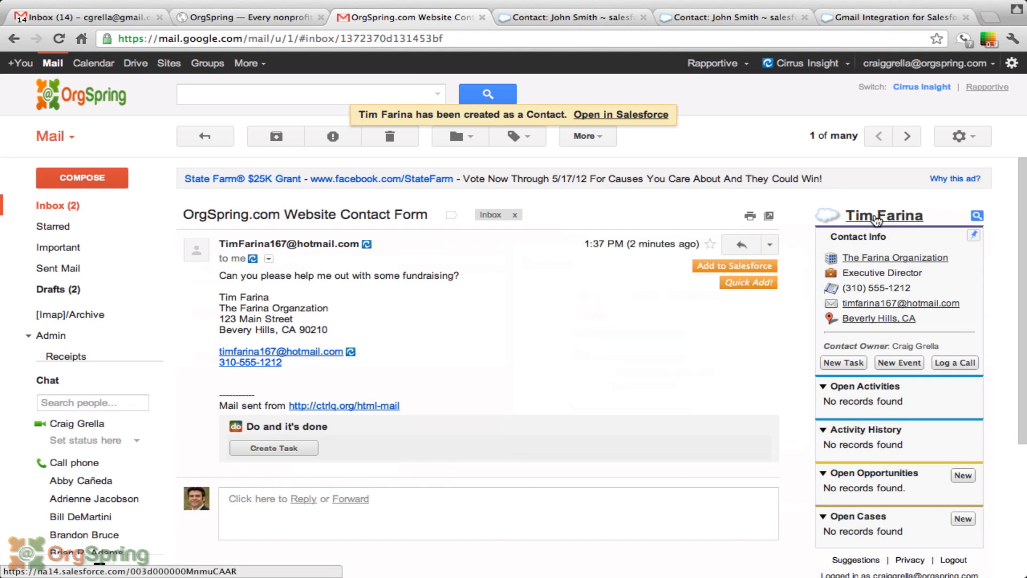
{"action": "left_click", "coordinate": [620, 115]}
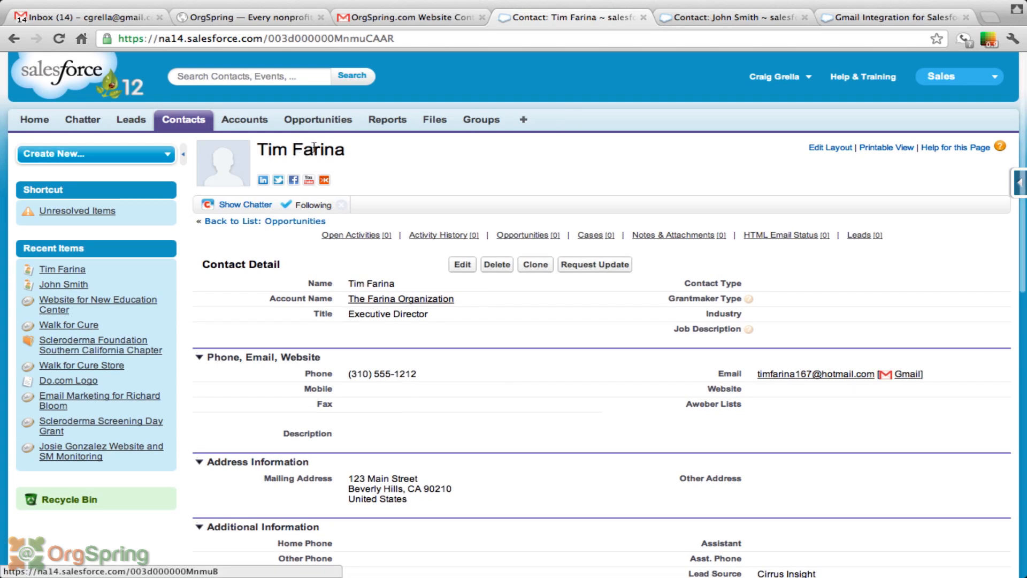
{"action": "mouse_move", "coordinate": [392, 154]}
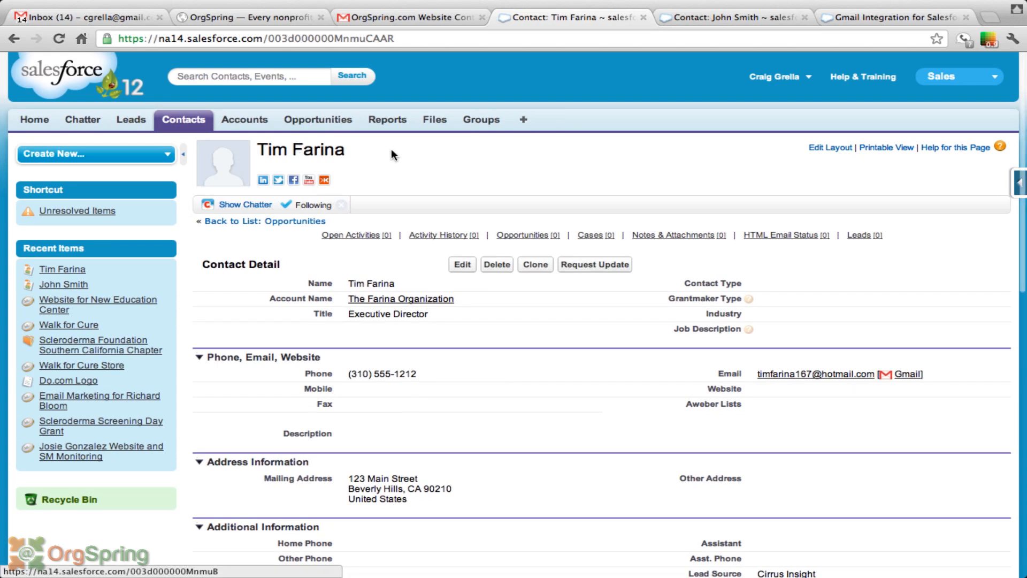
{"action": "scroll", "scroll_direction": "down", "scroll_amount": 3}
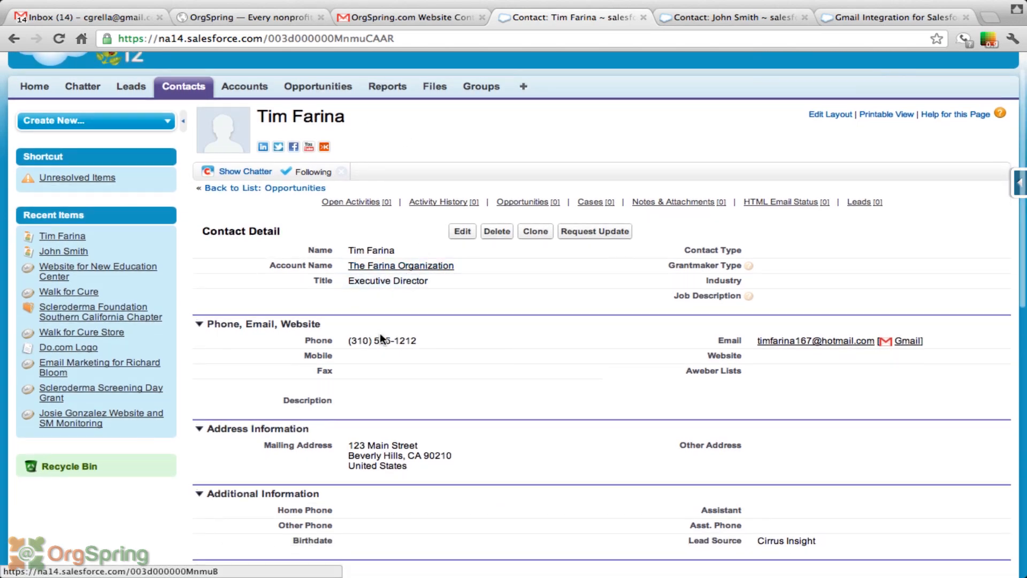
{"action": "mouse_move", "coordinate": [435, 340]}
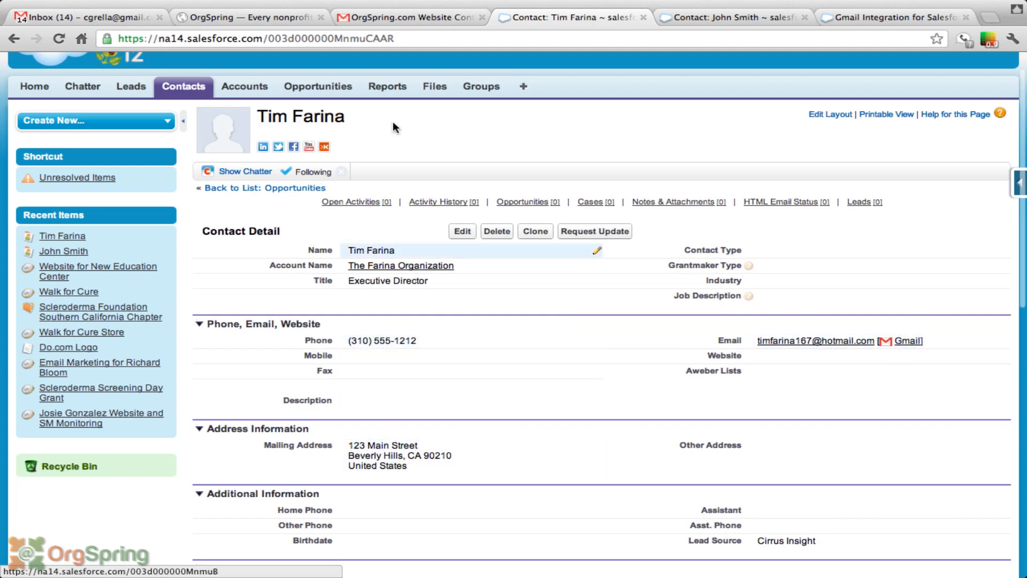
{"action": "left_click", "coordinate": [409, 17]}
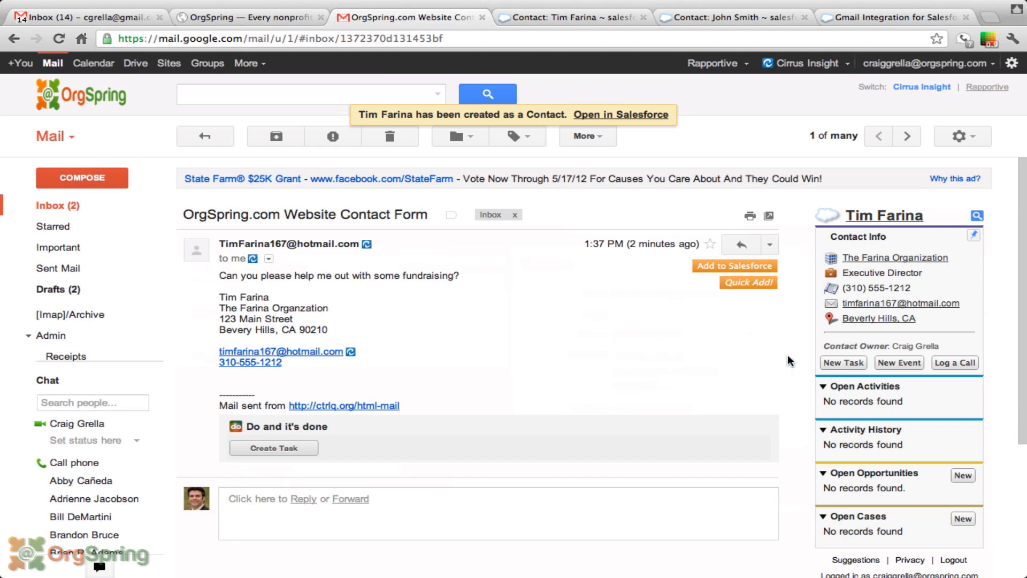
{"action": "mouse_move", "coordinate": [786, 392]}
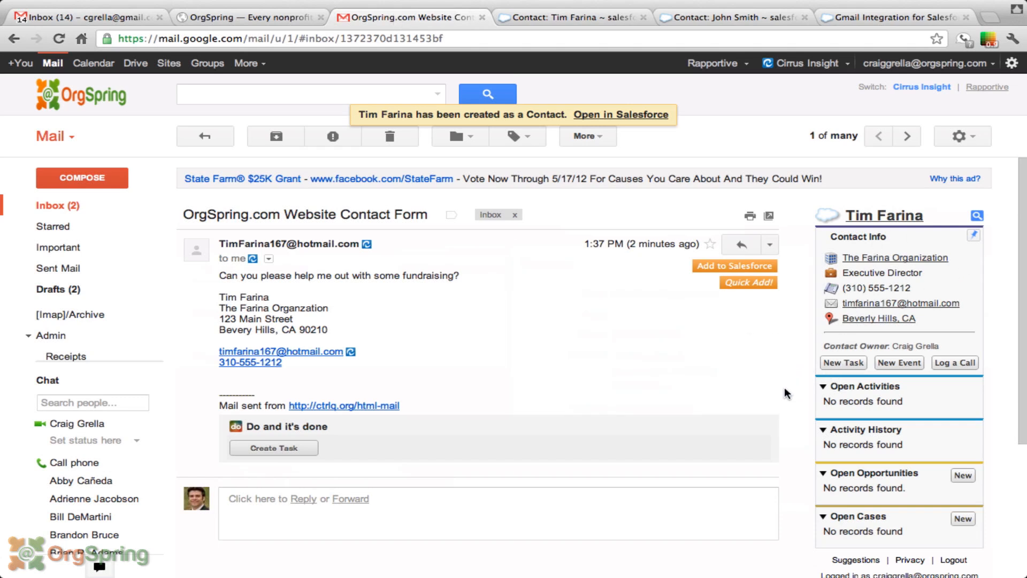
{"action": "mouse_move", "coordinate": [823, 374]}
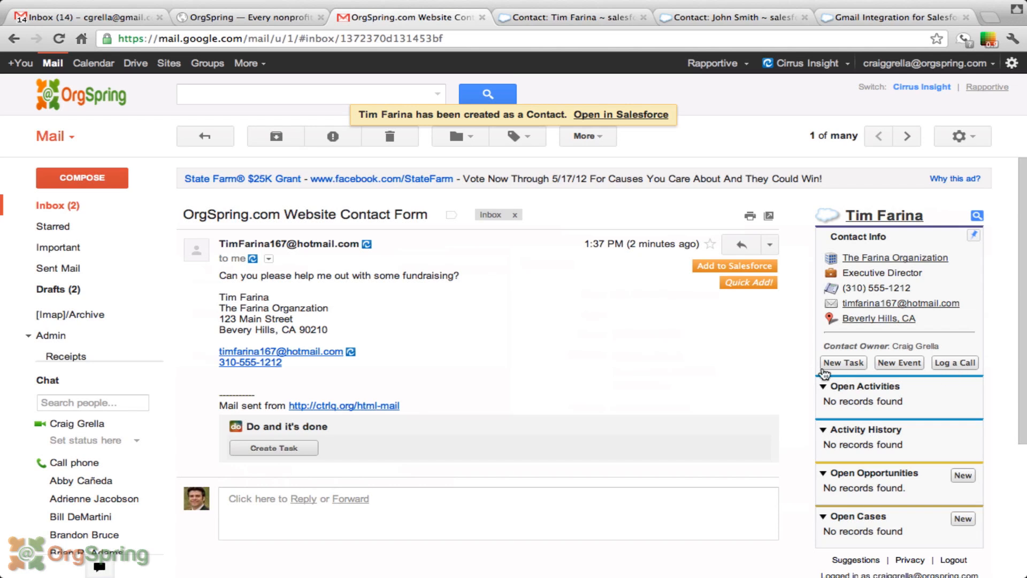
{"action": "mouse_move", "coordinate": [785, 262]}
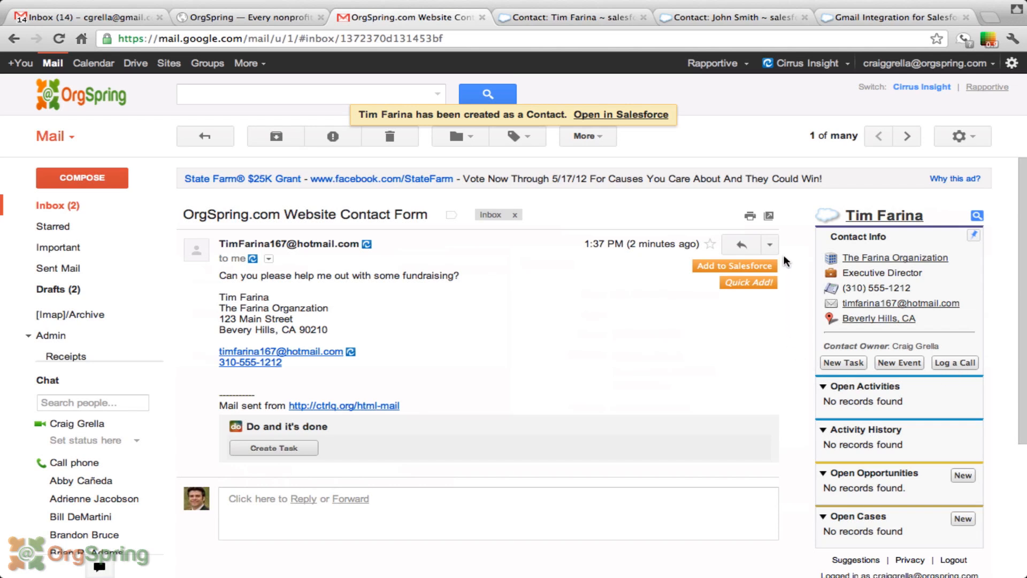
{"action": "mouse_move", "coordinate": [484, 252]}
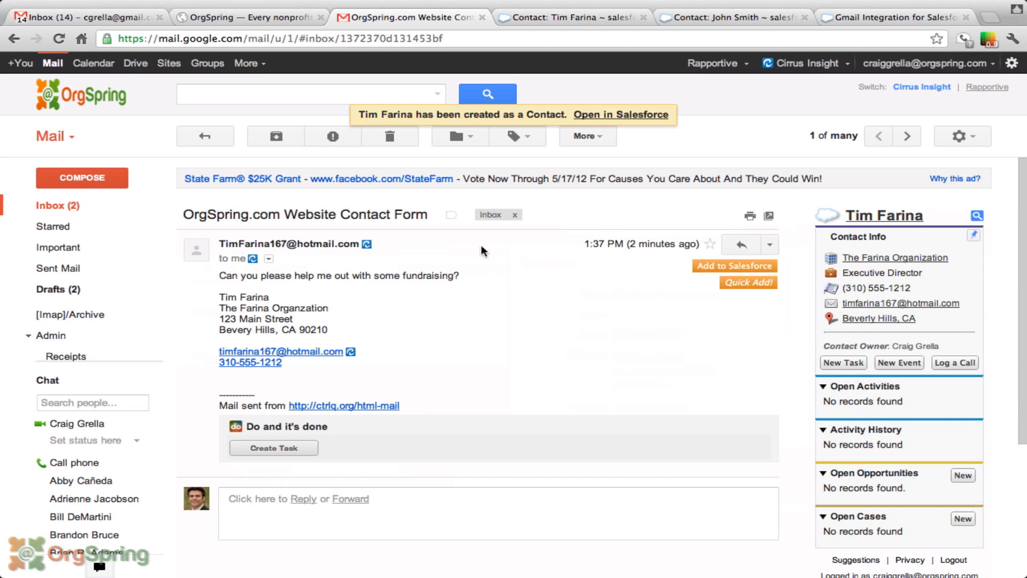
{"action": "mouse_move", "coordinate": [954, 362]}
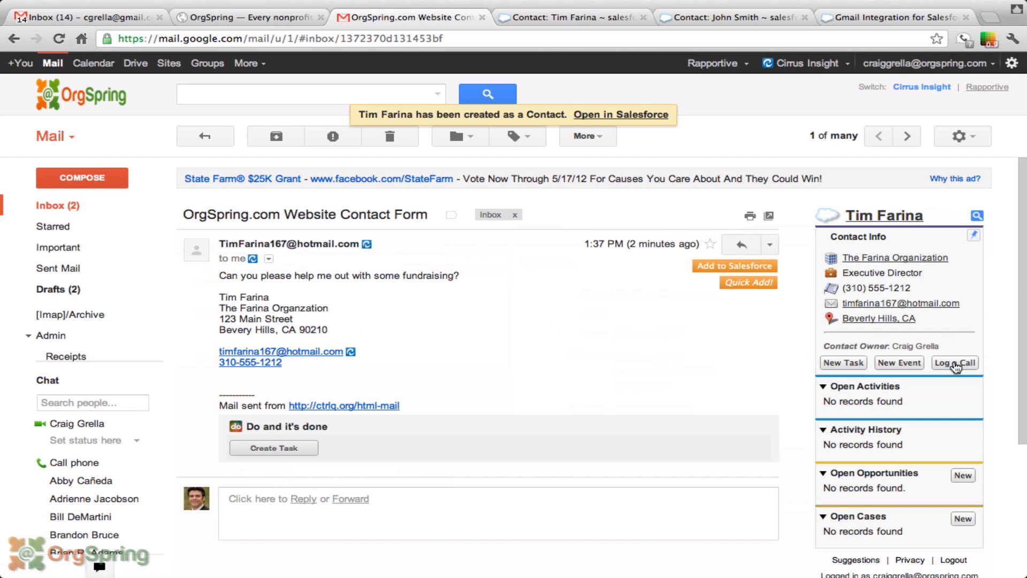
Log a Low-priority call 'Follow up from emil' noting he needs help following up
{"action": "left_click", "coordinate": [954, 362]}
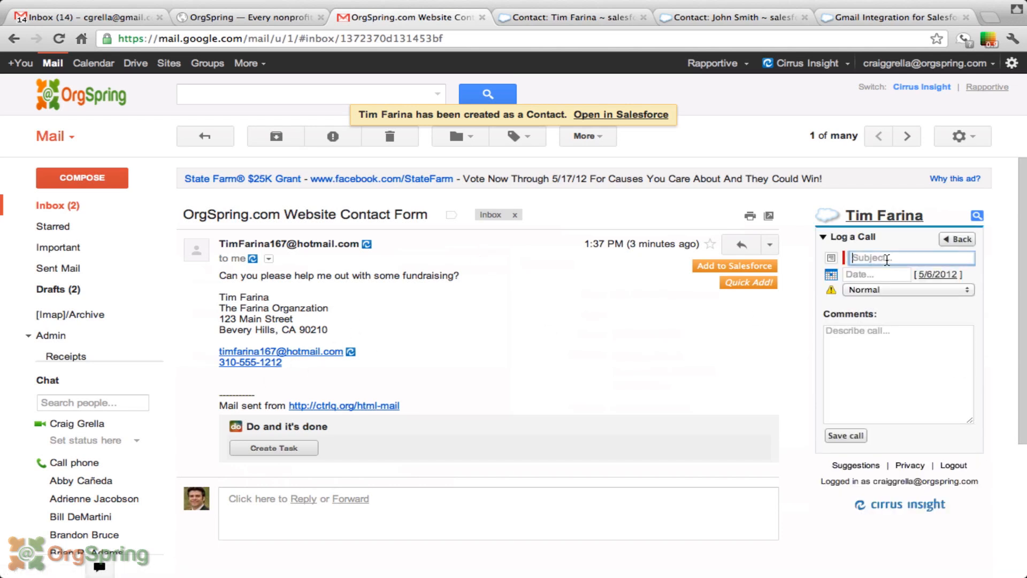
{"action": "type", "text": "Follow up from emil"}
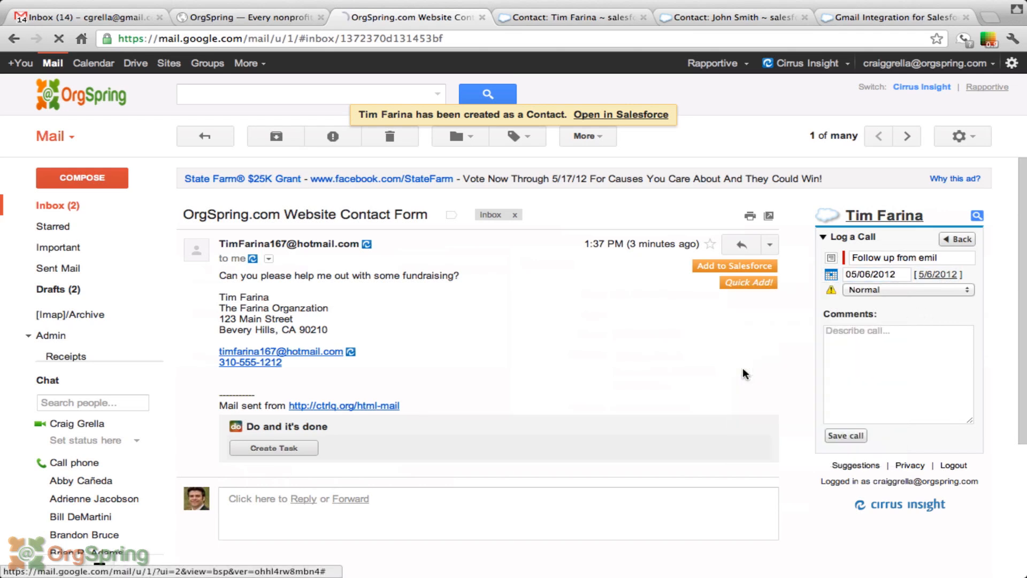
{"action": "left_click", "coordinate": [907, 289]}
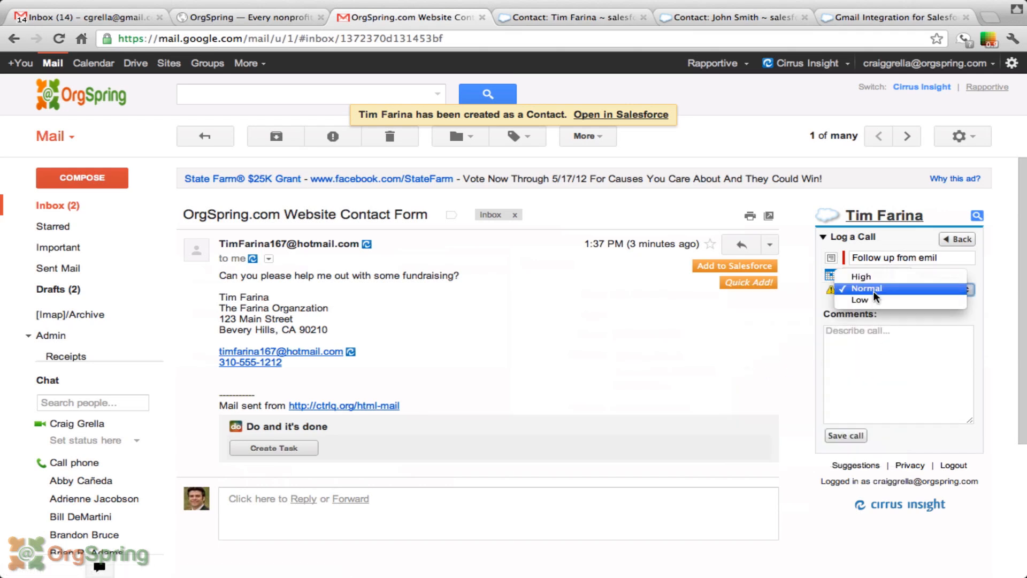
{"action": "left_click", "coordinate": [860, 299]}
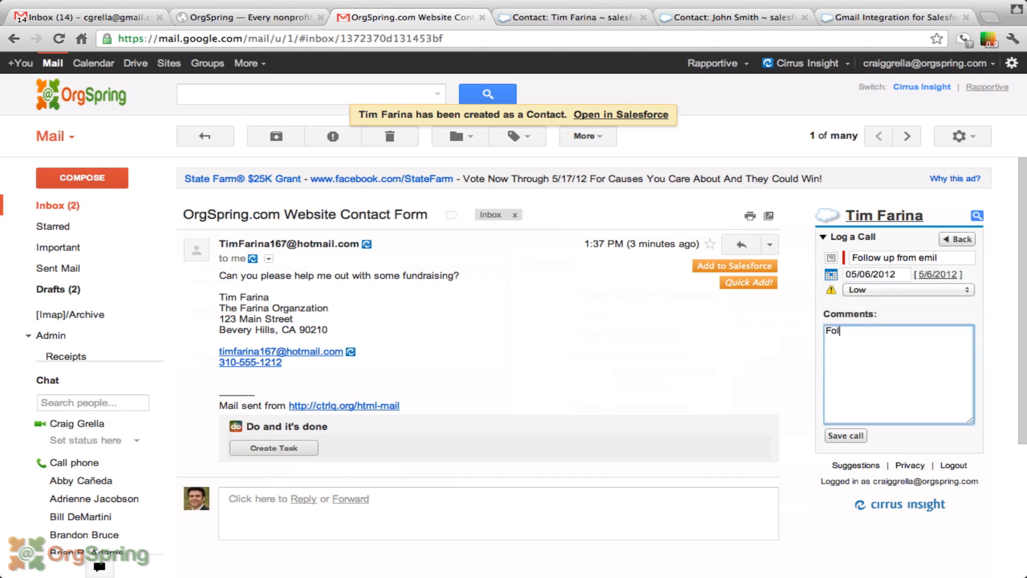
{"action": "type", "text": "oloow up on his em"}
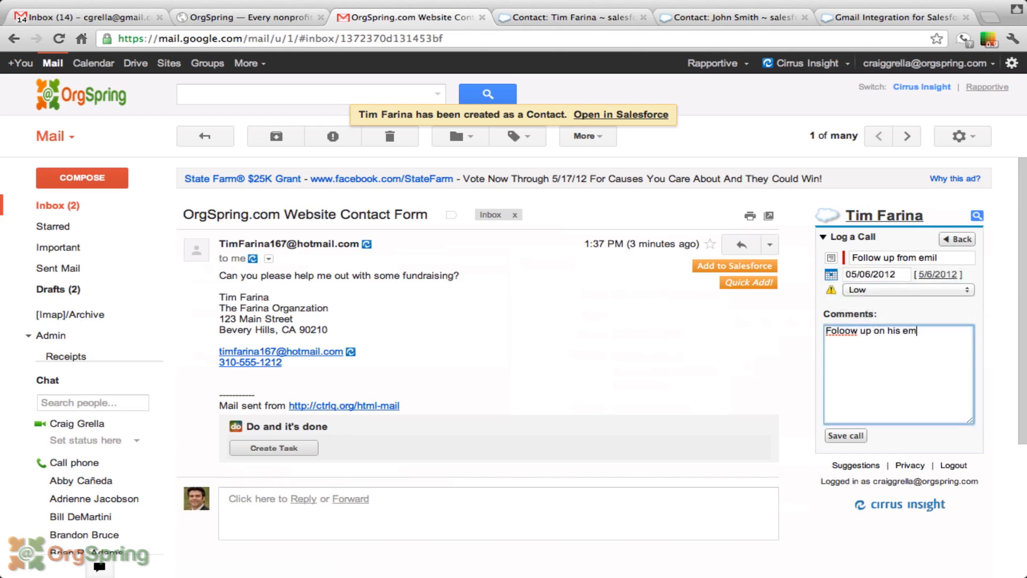
{"action": "type", "text": "ail. He needs some hekp"}
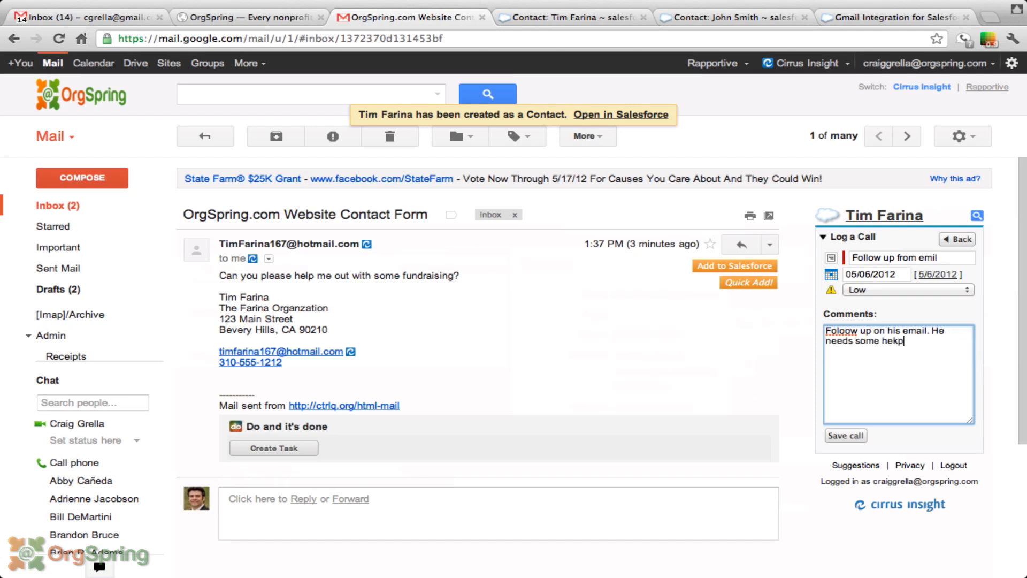
{"action": "type", "text": "help."}
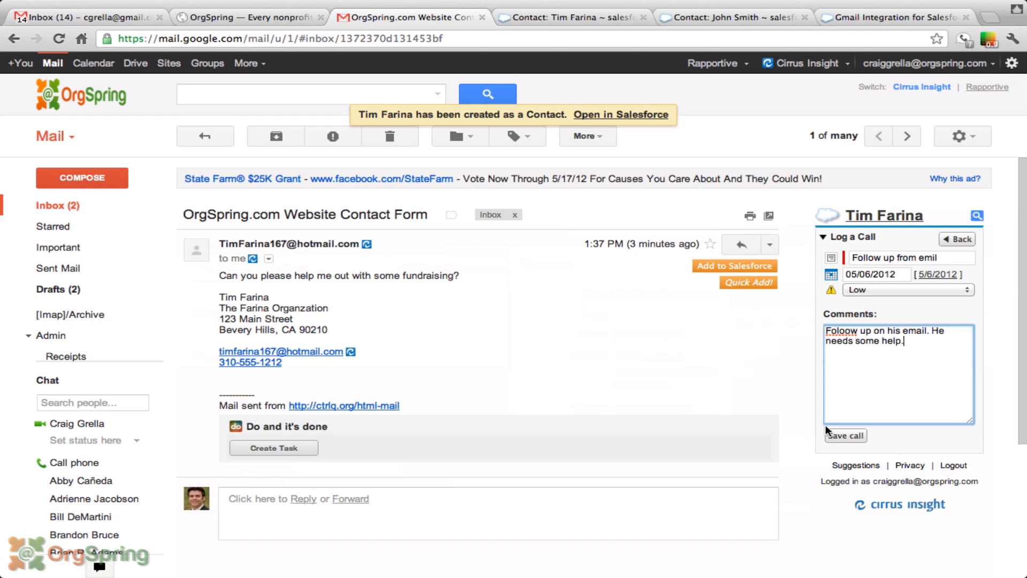
{"action": "left_click", "coordinate": [844, 436]}
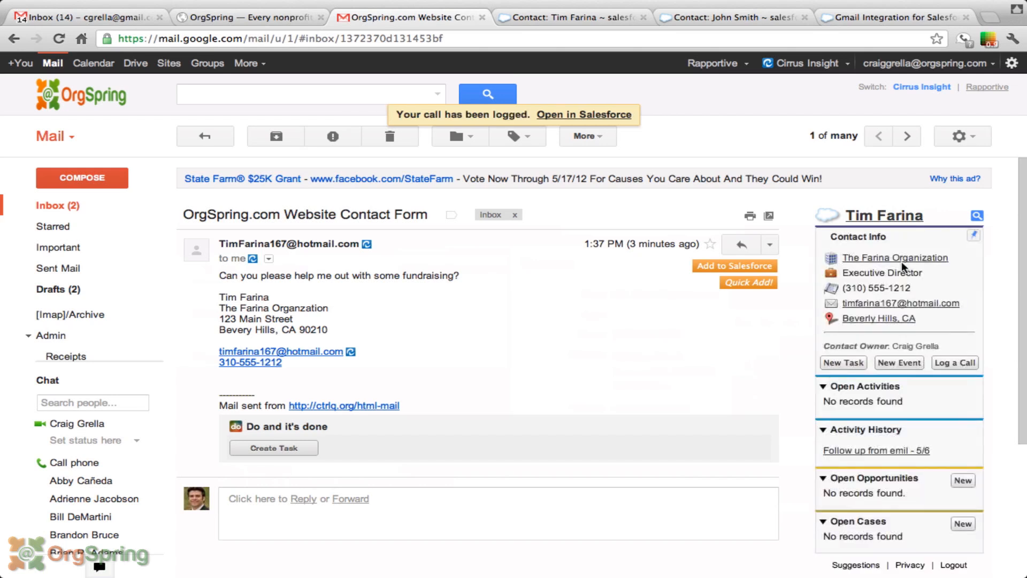
{"action": "mouse_move", "coordinate": [962, 398]}
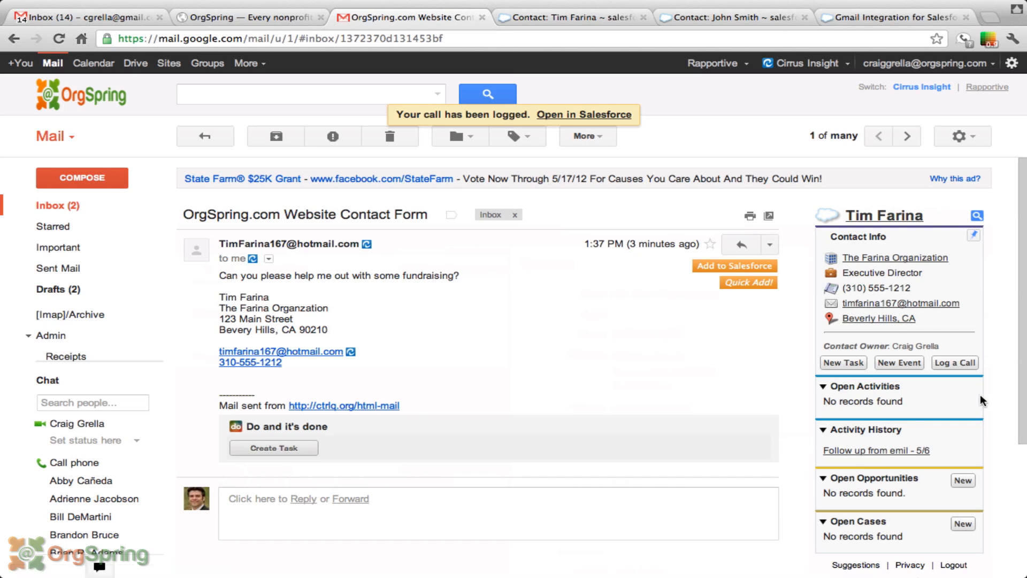
{"action": "mouse_move", "coordinate": [920, 421]}
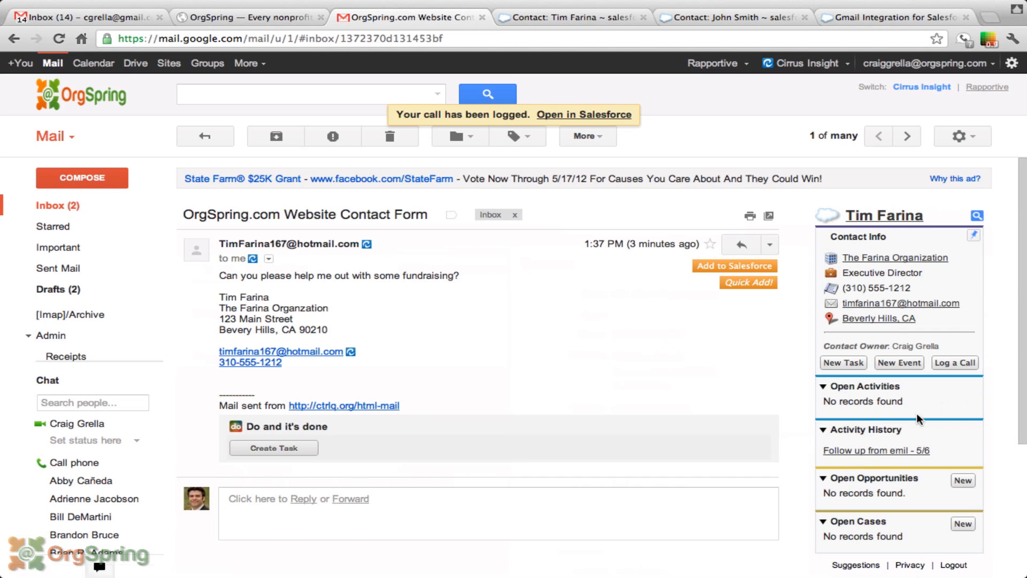
{"action": "mouse_move", "coordinate": [881, 386]}
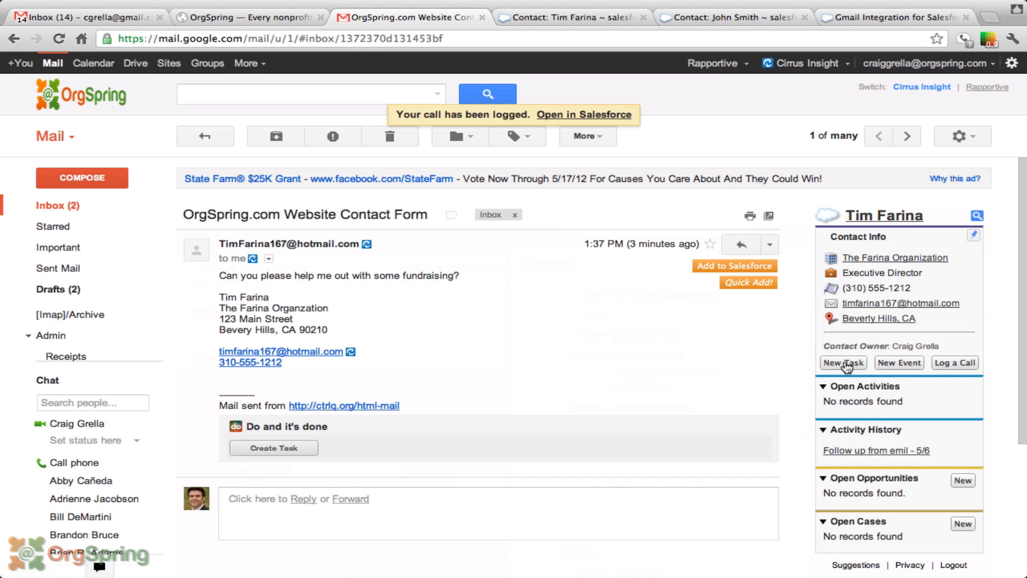
{"action": "left_click", "coordinate": [843, 362]}
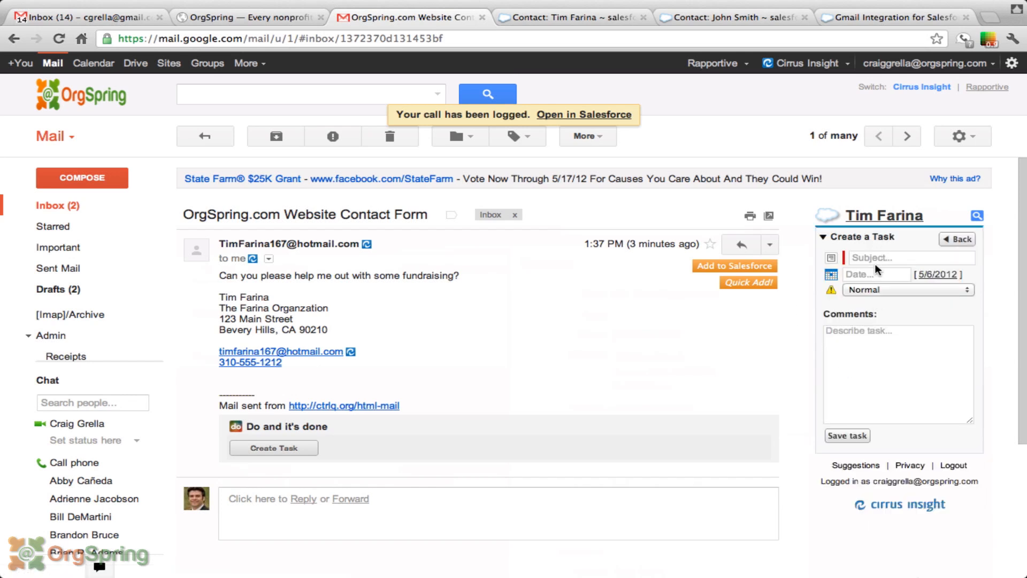
{"action": "type", "text": "Follow"}
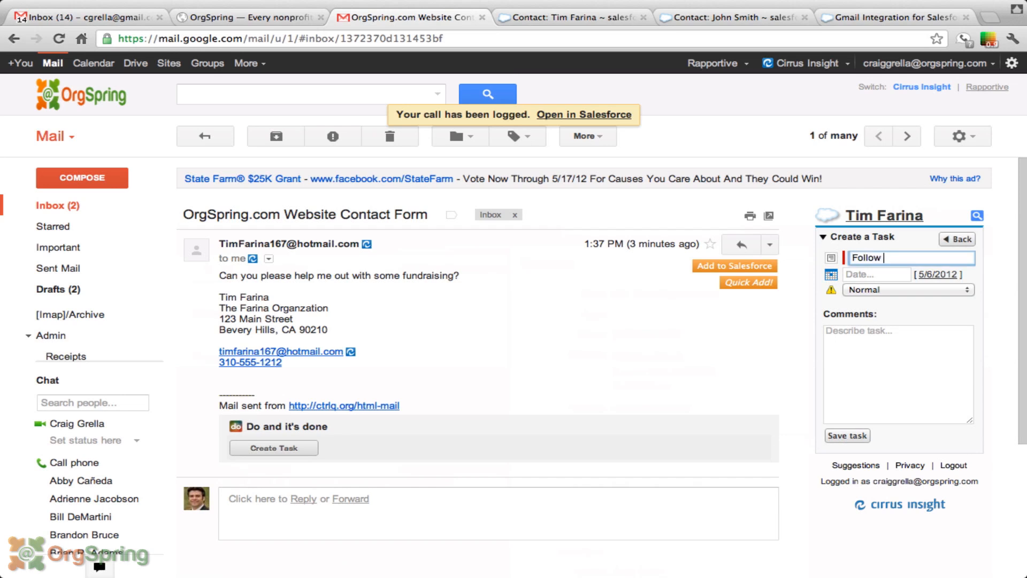
{"action": "type", "text": "up next week on services offer"}
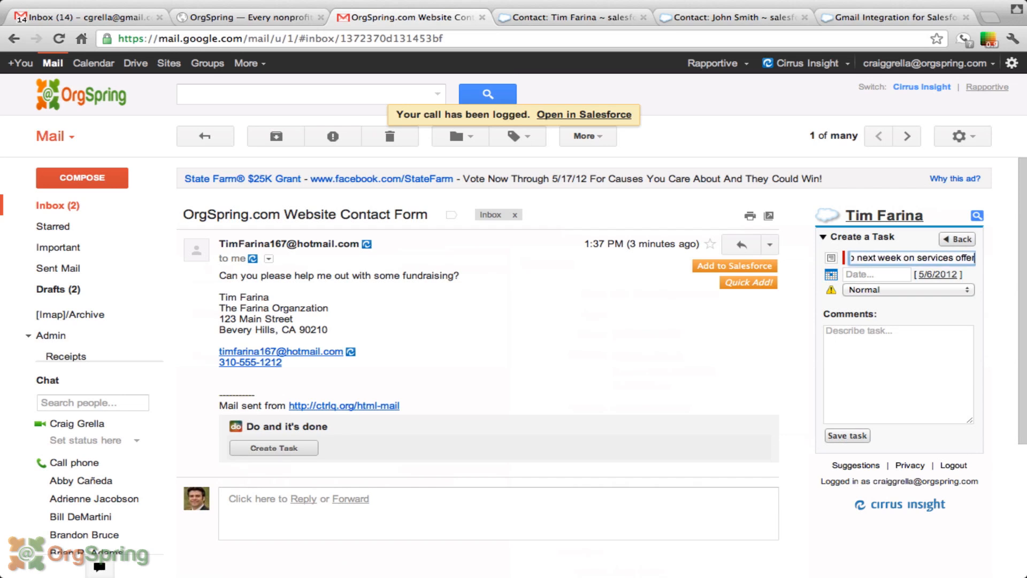
{"action": "left_click", "coordinate": [876, 274]}
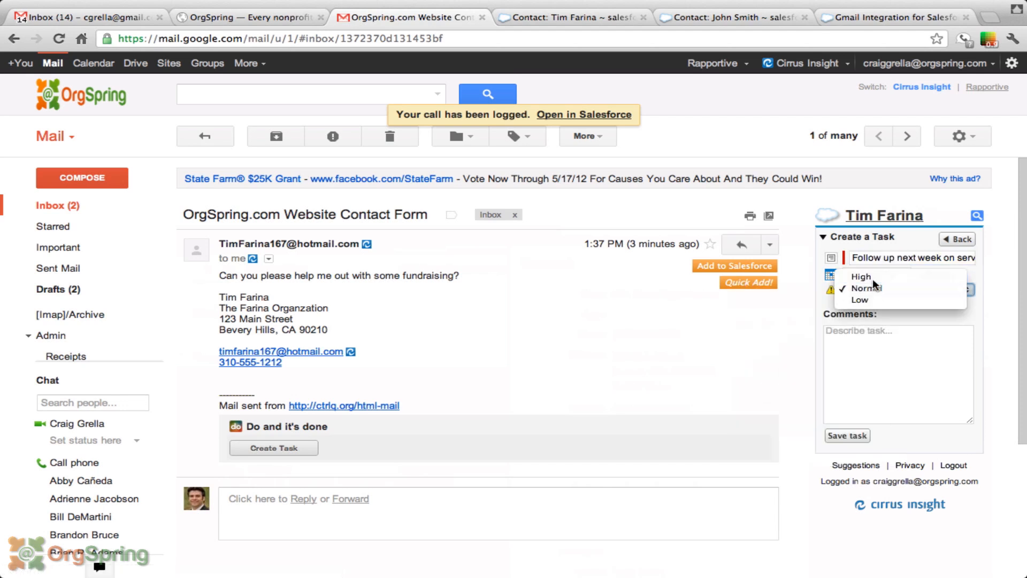
{"action": "left_click", "coordinate": [860, 276]}
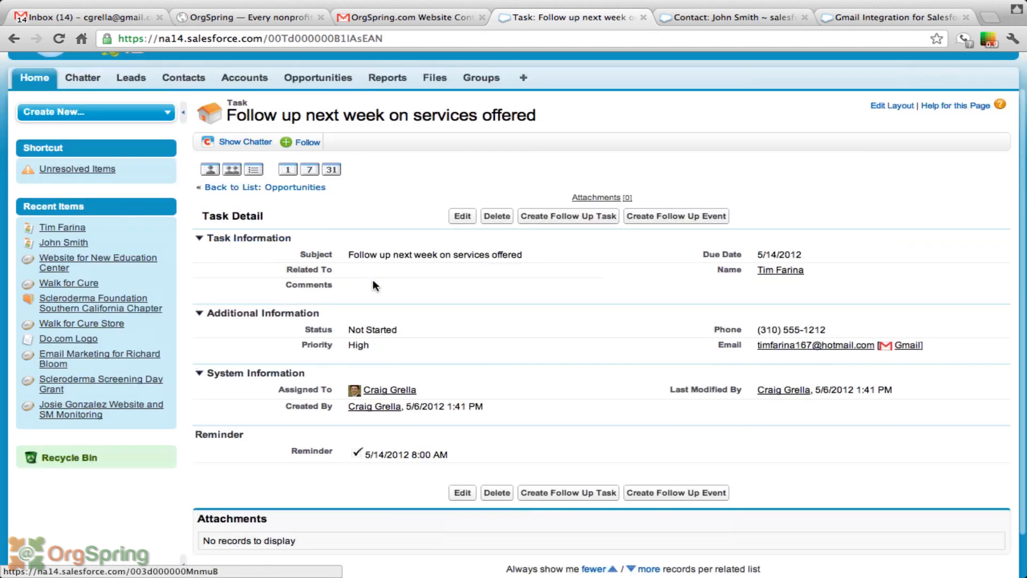
{"action": "scroll", "scroll_direction": "down", "scroll_amount": 3}
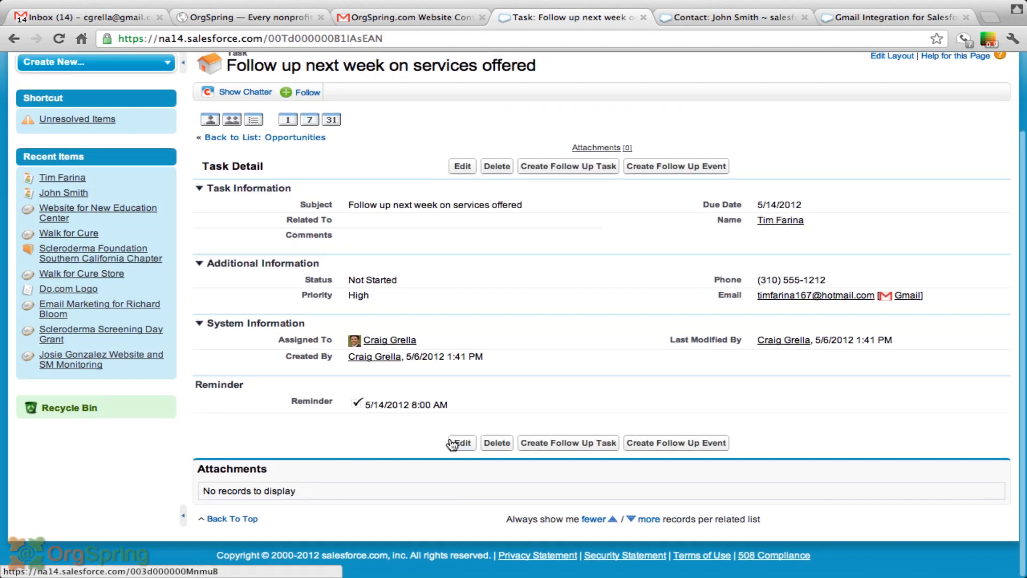
{"action": "mouse_move", "coordinate": [461, 484]}
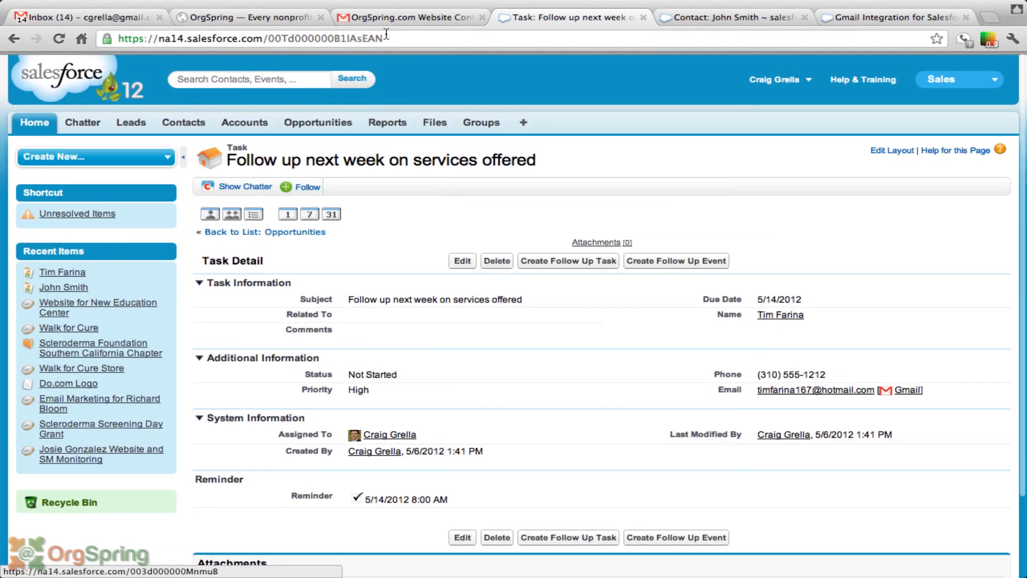
{"action": "left_click", "coordinate": [409, 18]}
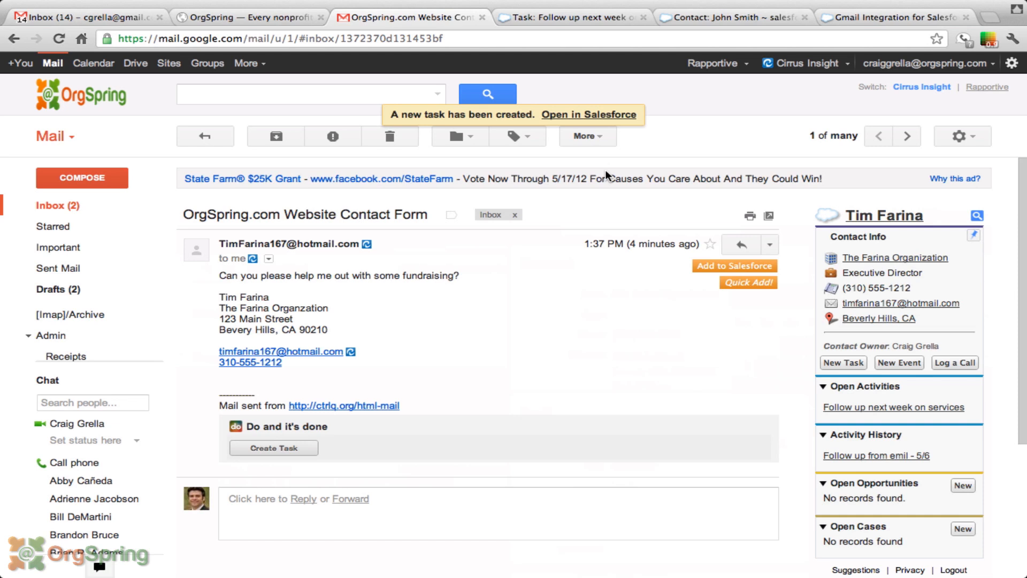
{"action": "mouse_move", "coordinate": [517, 245]}
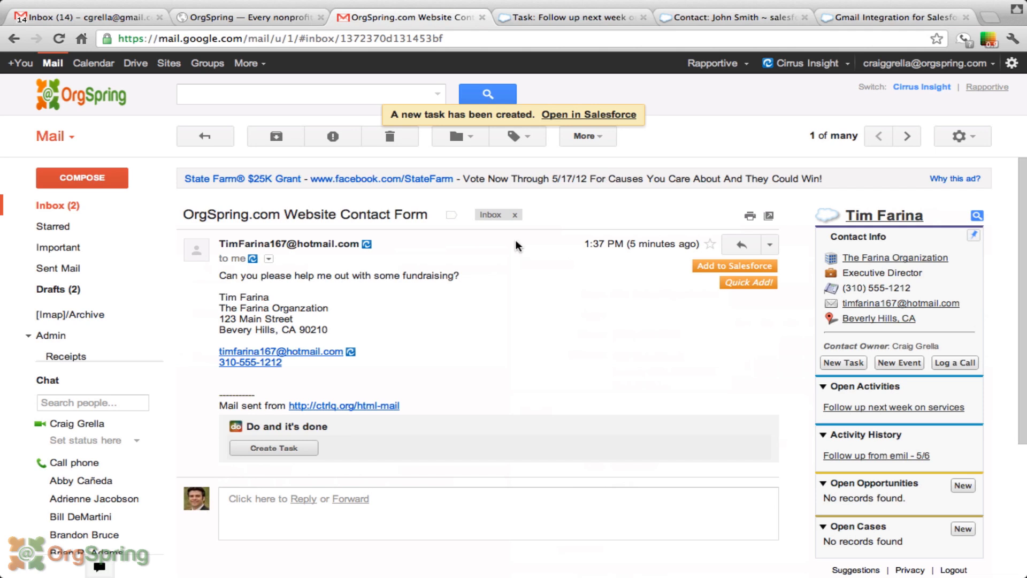
{"action": "mouse_move", "coordinate": [541, 207]}
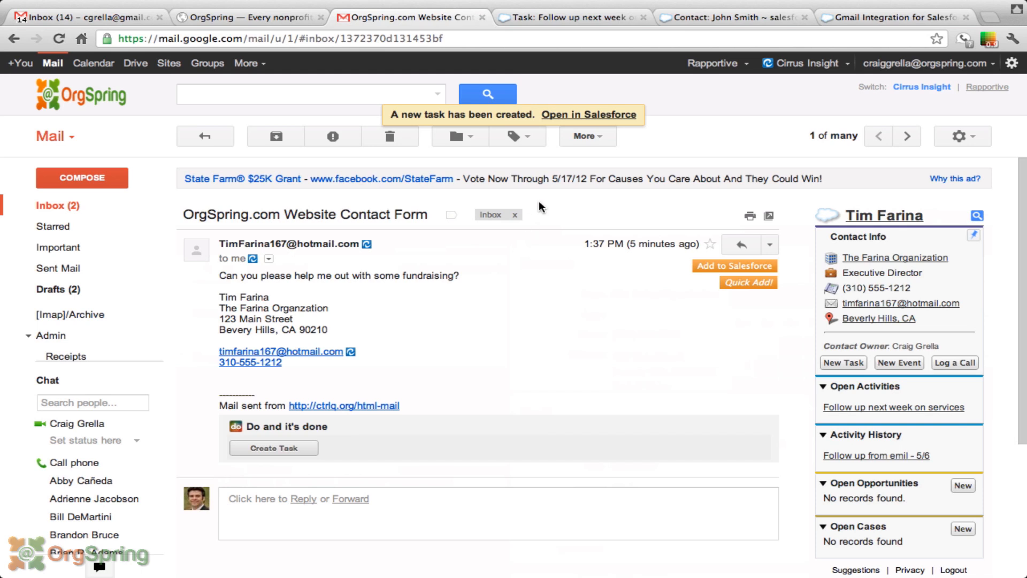
{"action": "mouse_move", "coordinate": [773, 66]}
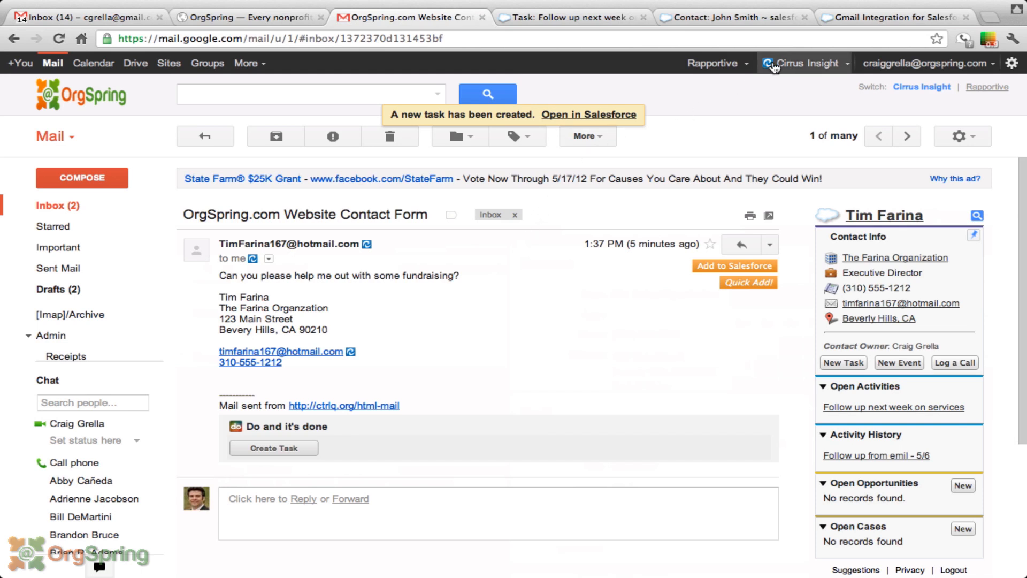